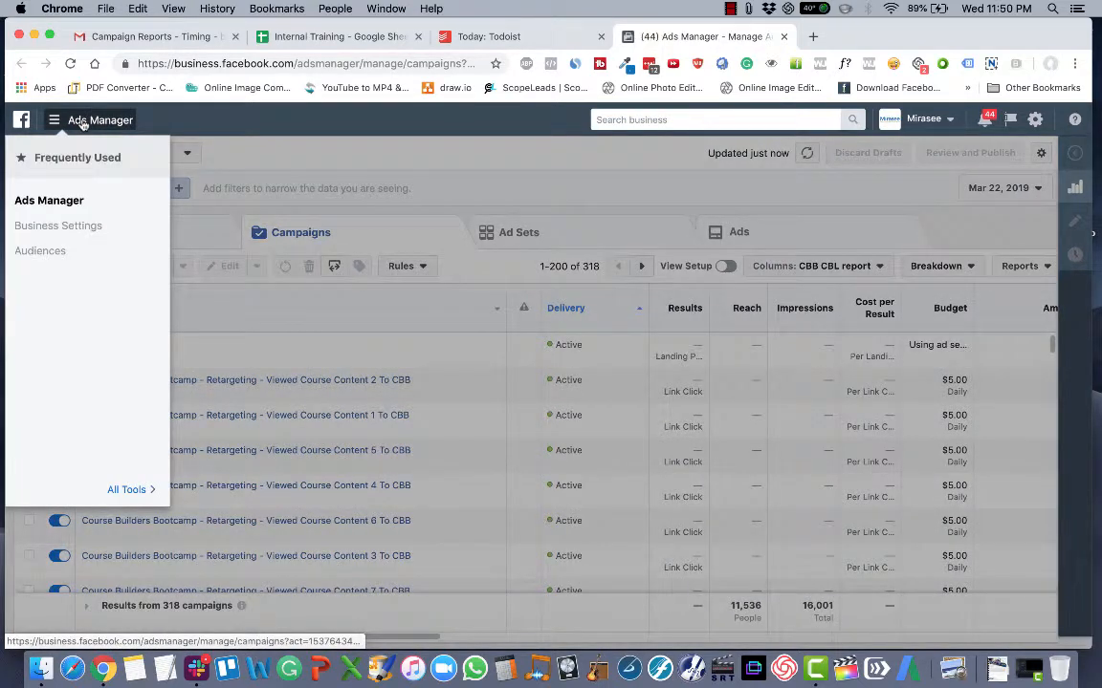
# Step: Go to Ads Reporting from the Ads Manager menu to reach the All Reports list
pyautogui.click(125, 490)
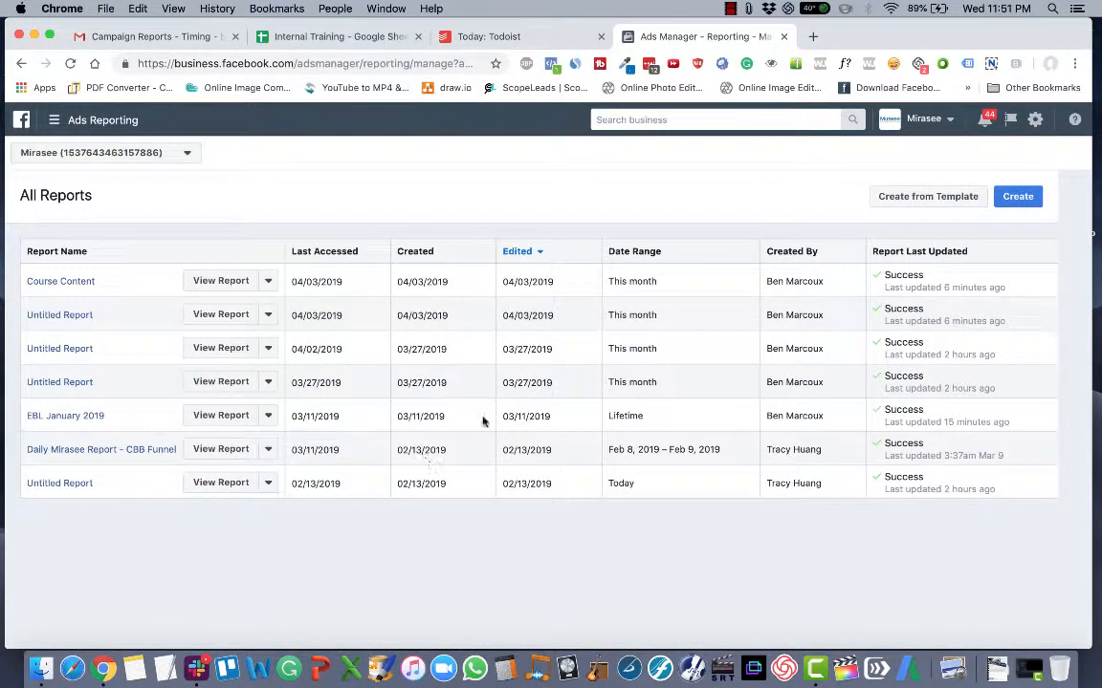
pyautogui.moveTo(803, 290)
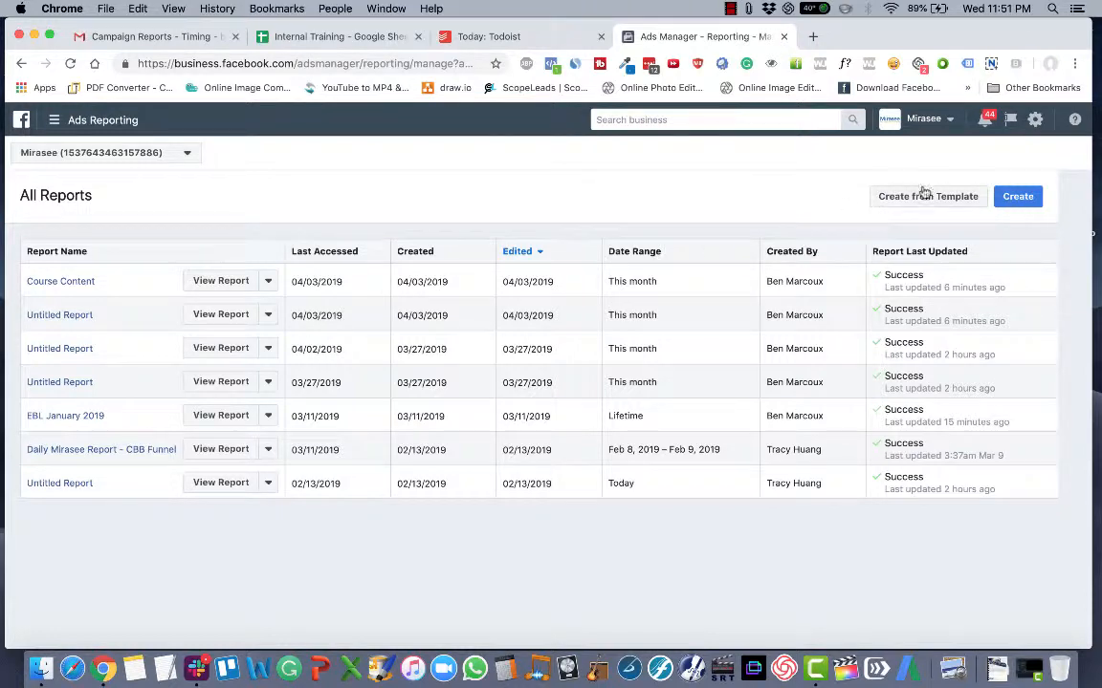
# Step: Create a new untitled report from the All Levels template
pyautogui.click(926, 196)
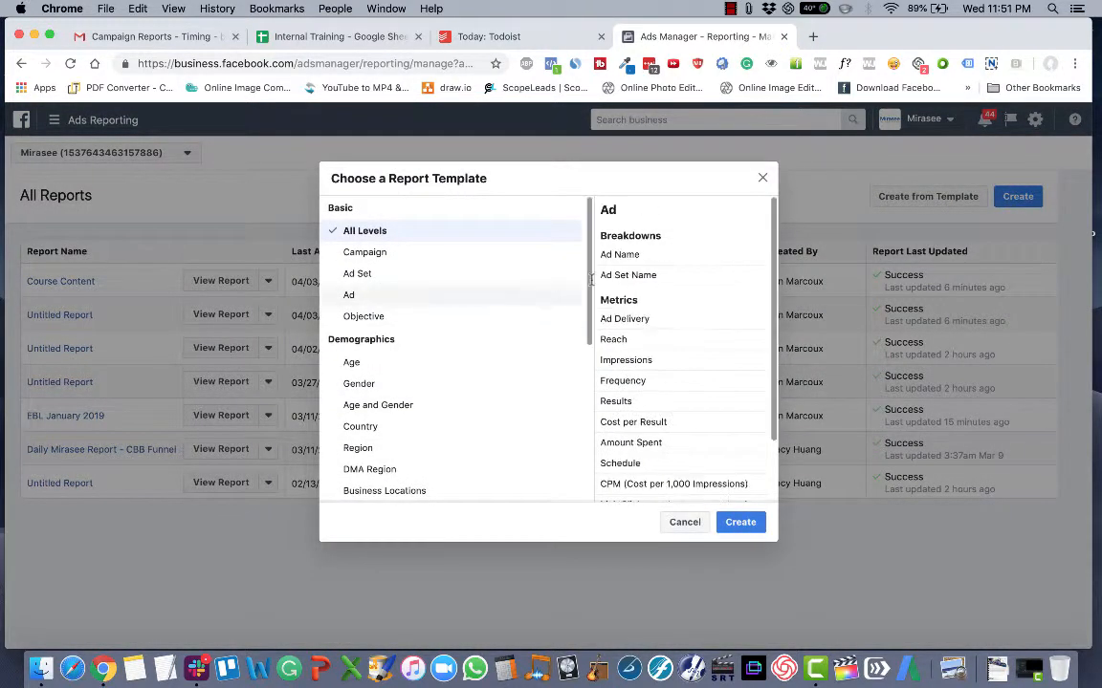
pyautogui.scroll(-3)
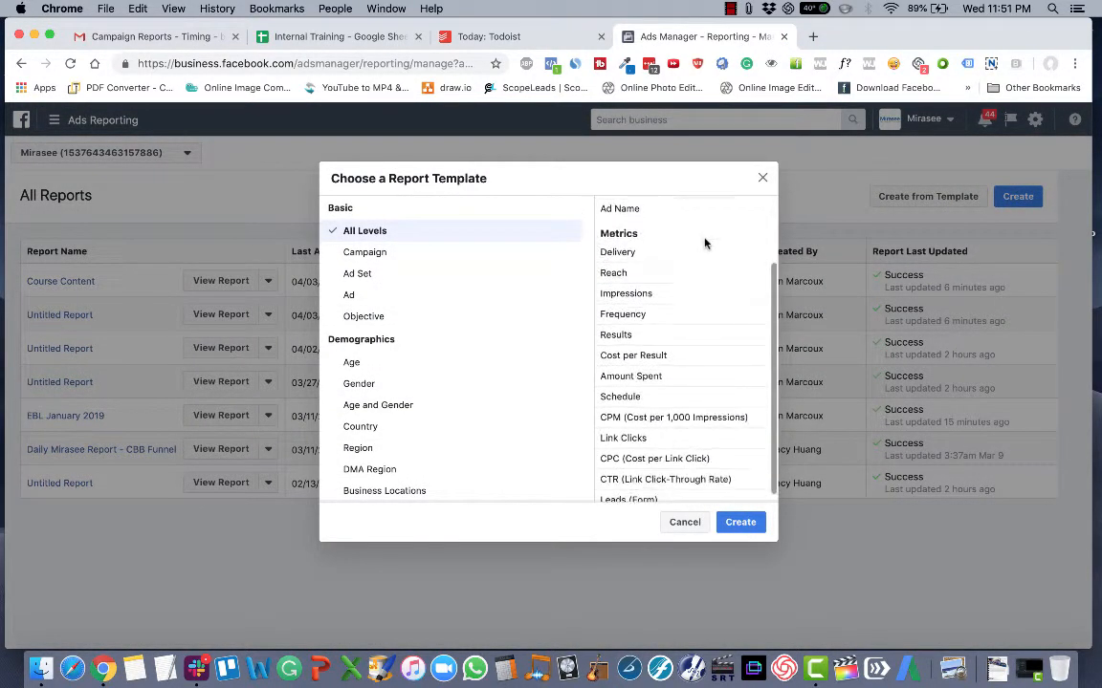
pyautogui.scroll(-3)
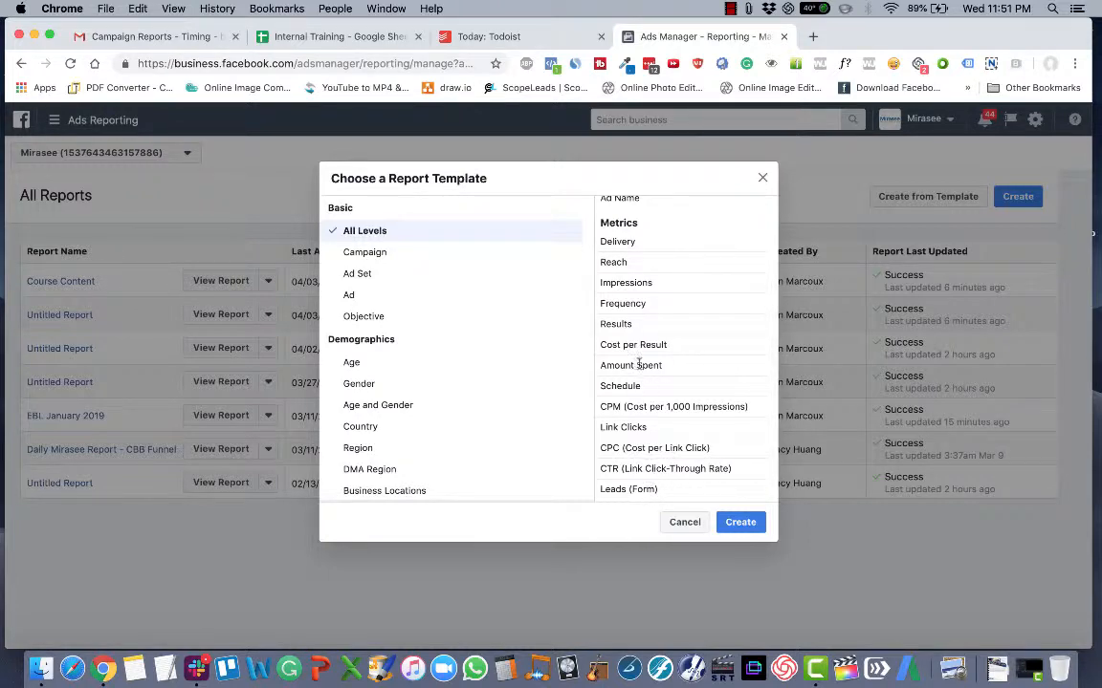
pyautogui.click(366, 252)
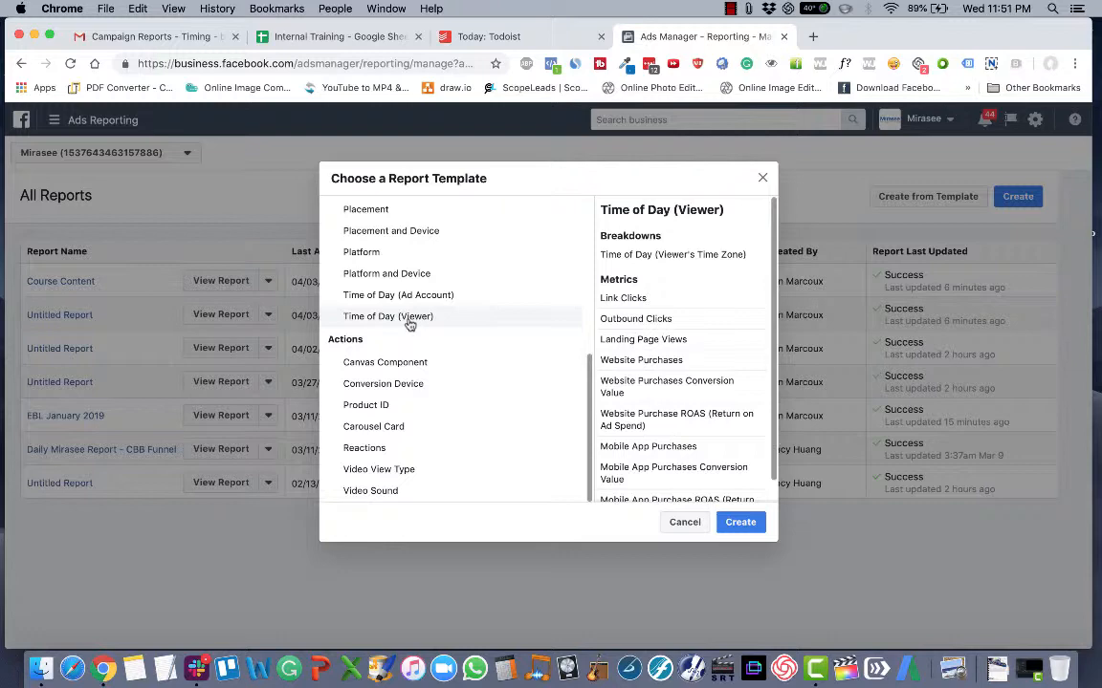
pyautogui.click(385, 383)
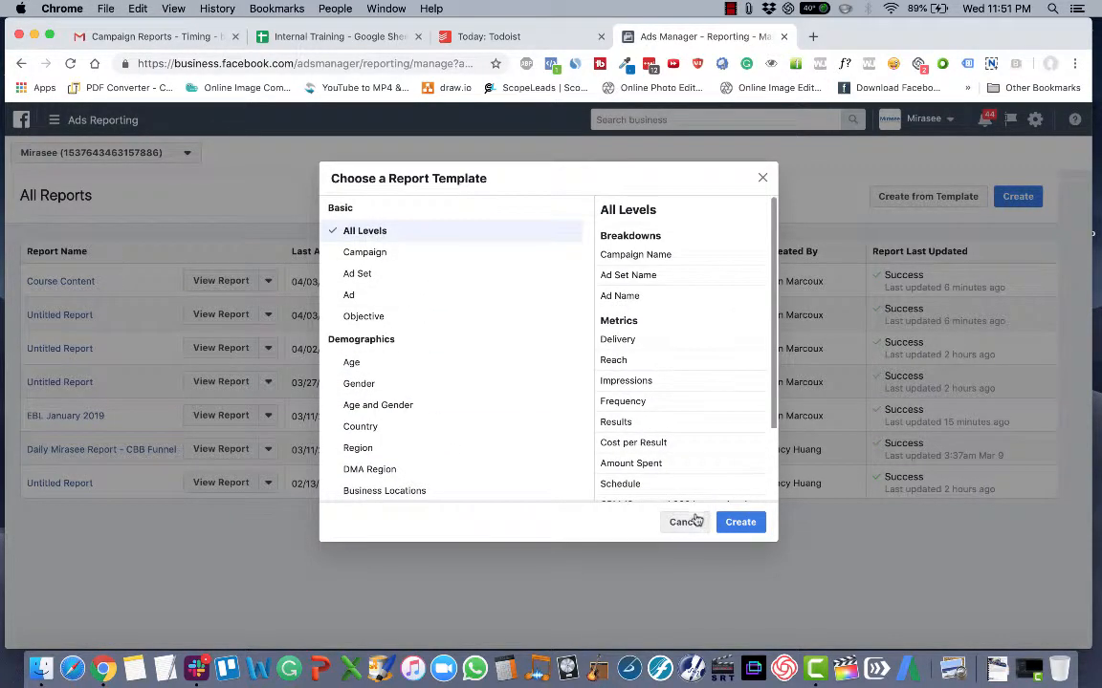
pyautogui.click(741, 522)
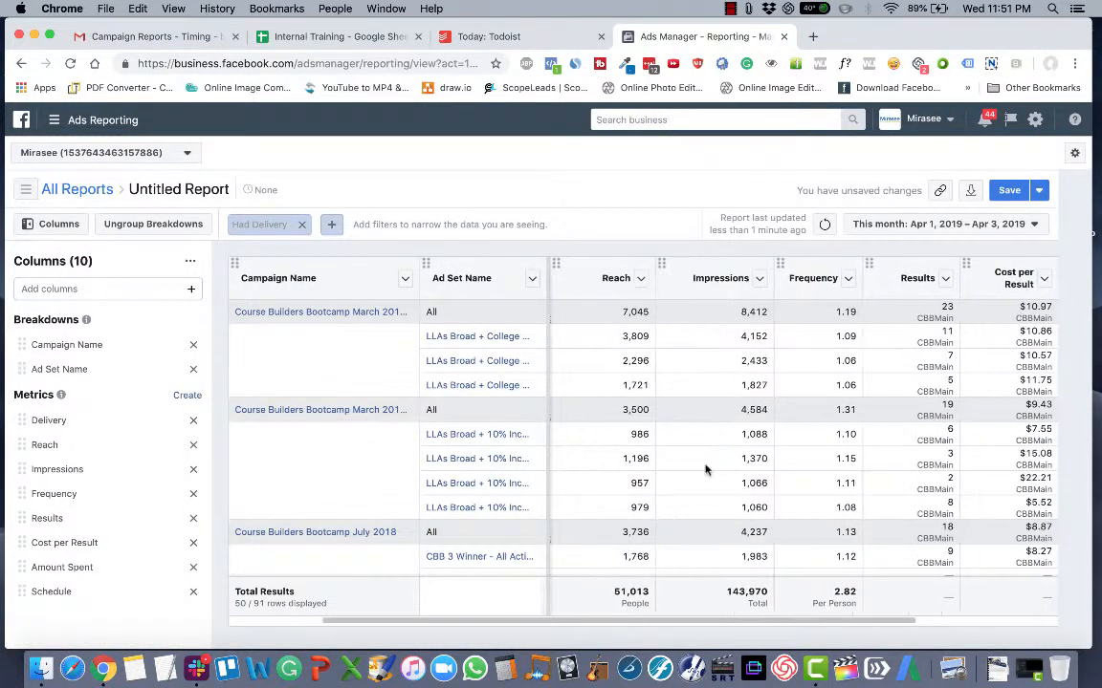
pyautogui.hscroll(3)
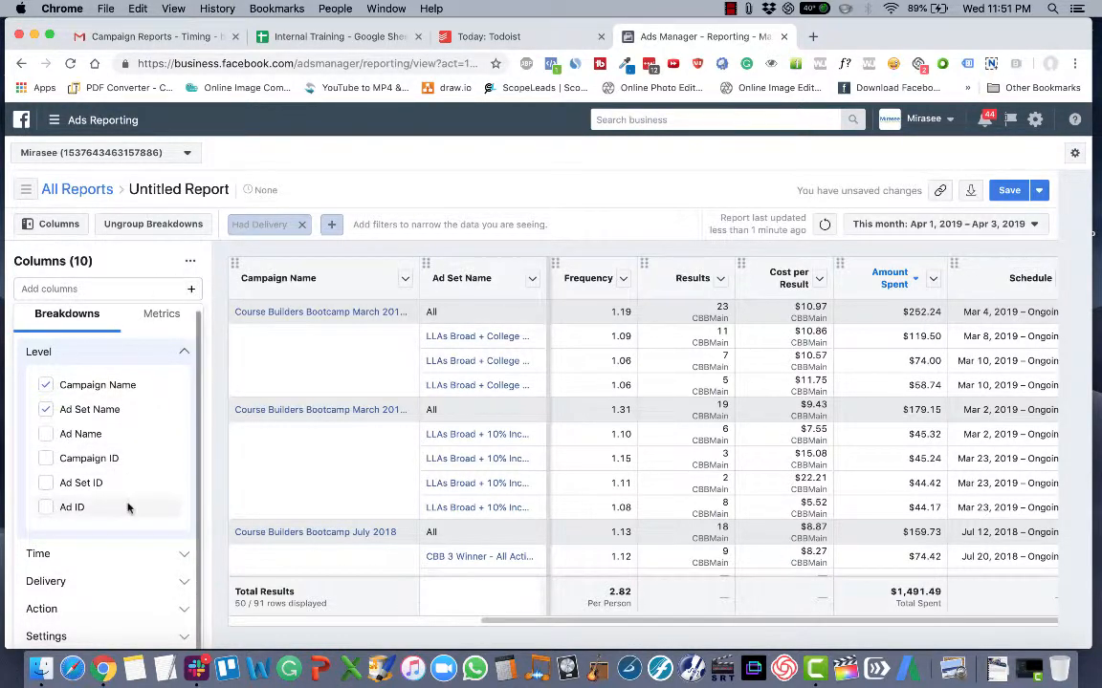
pyautogui.click(162, 314)
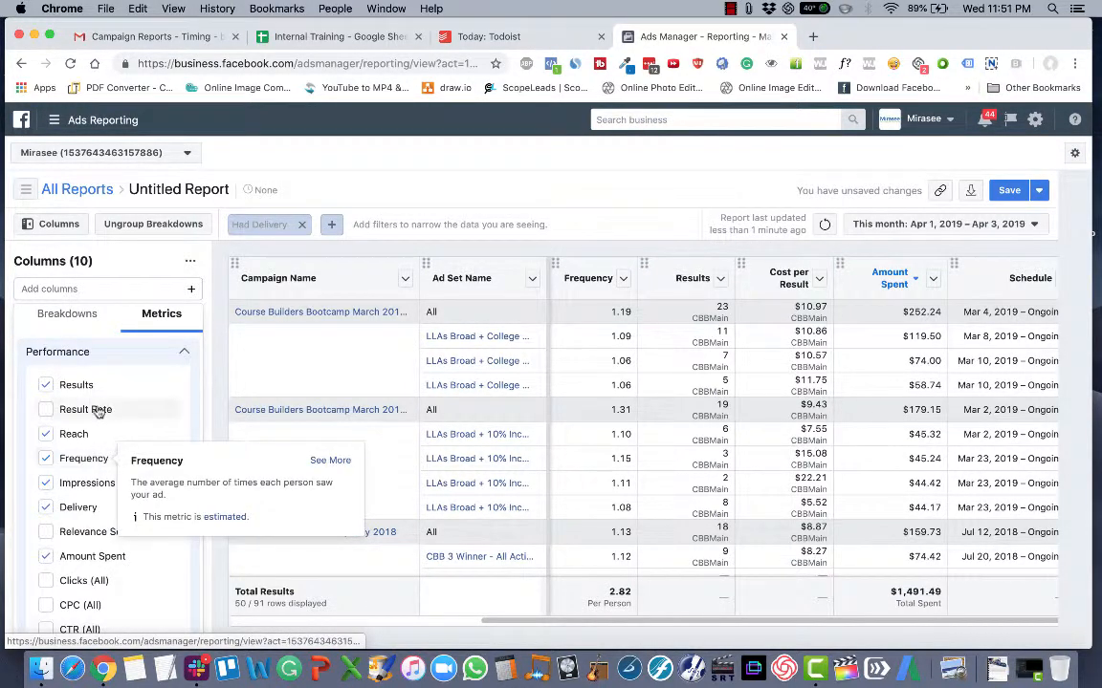
pyautogui.scroll(-3)
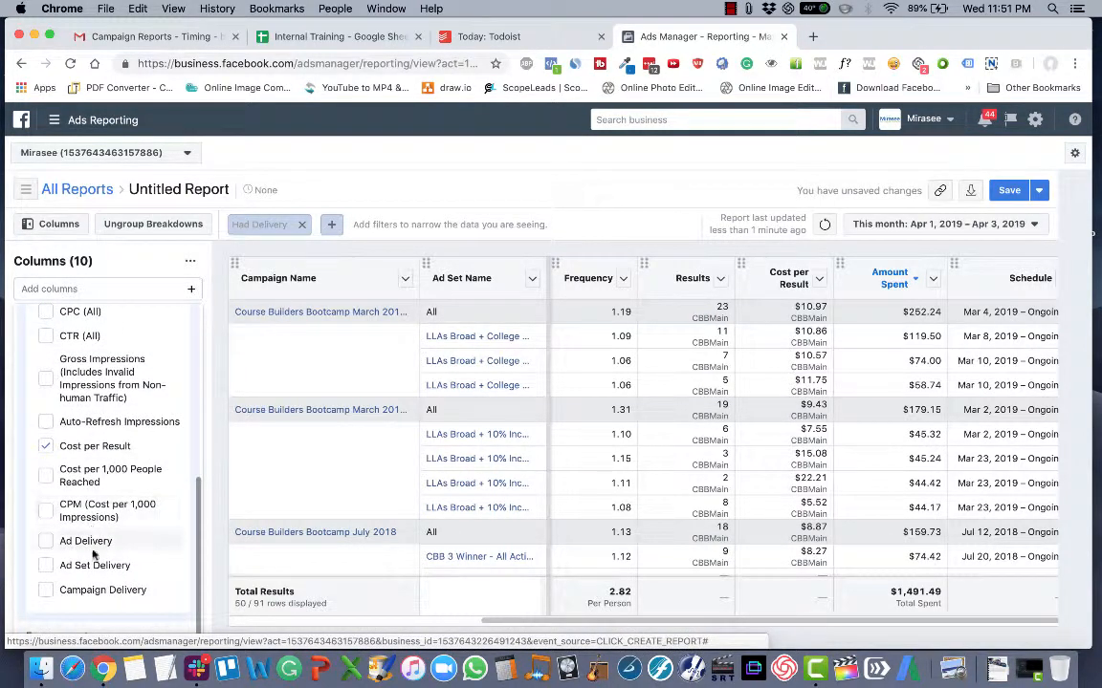
pyautogui.moveTo(102, 590)
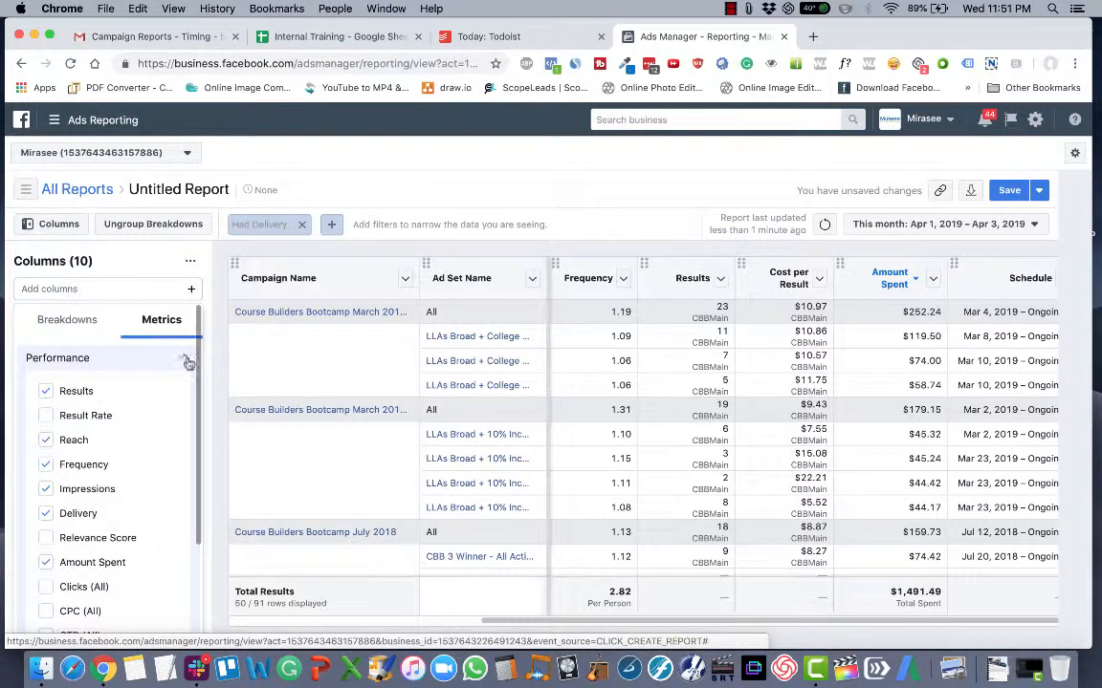
pyautogui.click(189, 358)
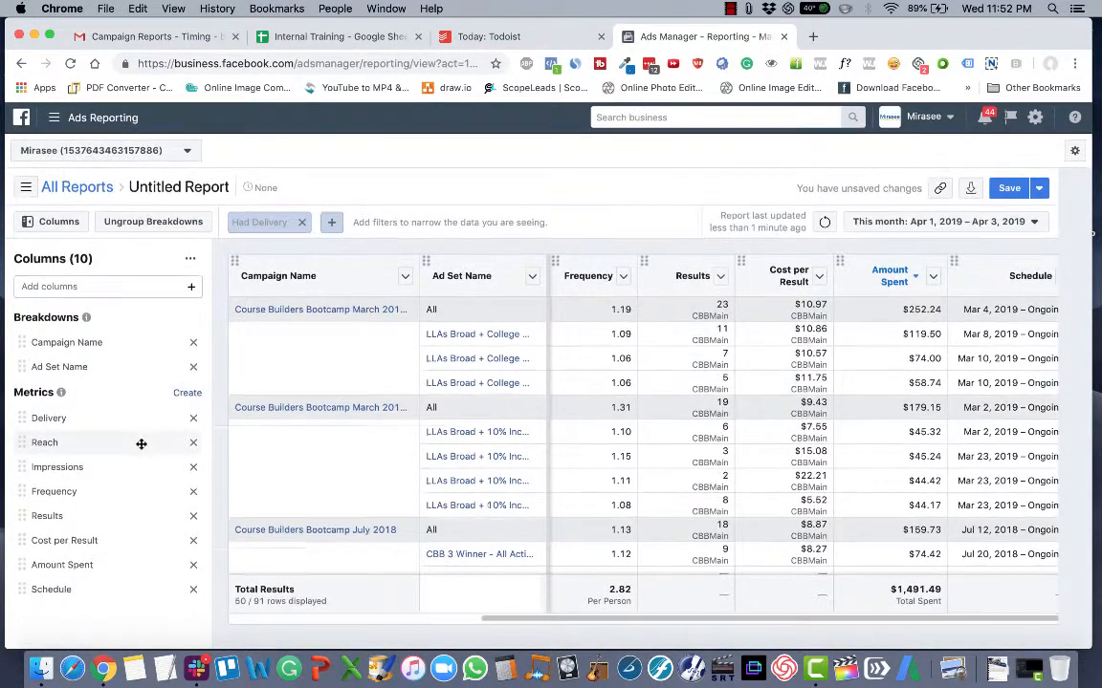
pyautogui.moveTo(44, 444)
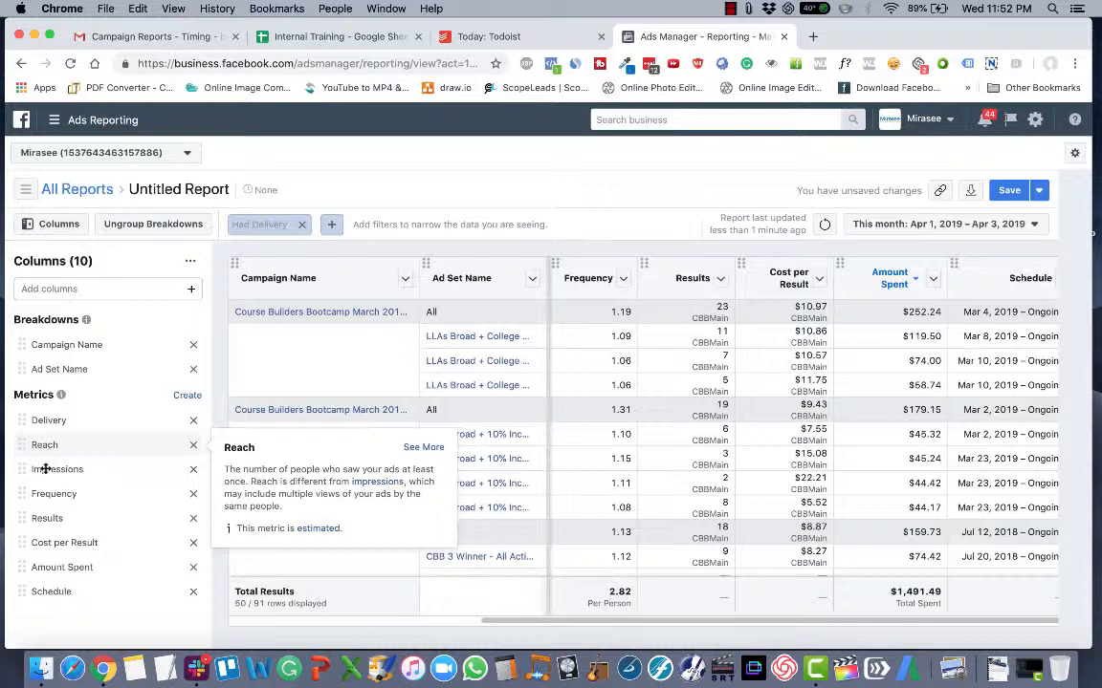
pyautogui.moveTo(647, 283)
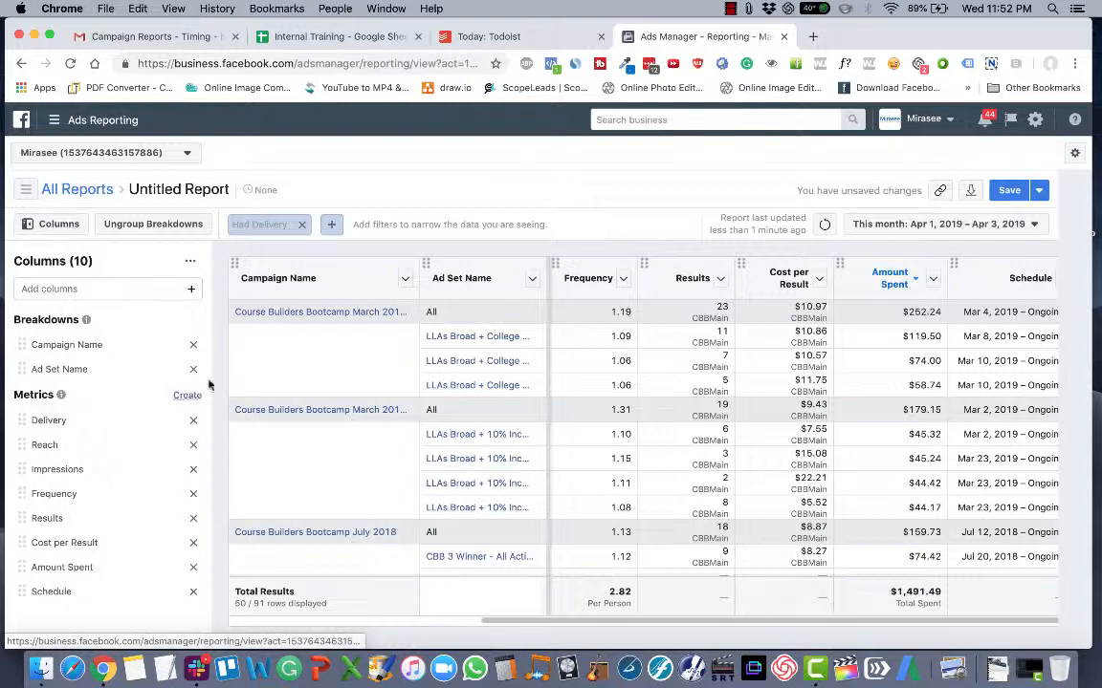
pyautogui.moveTo(62, 566)
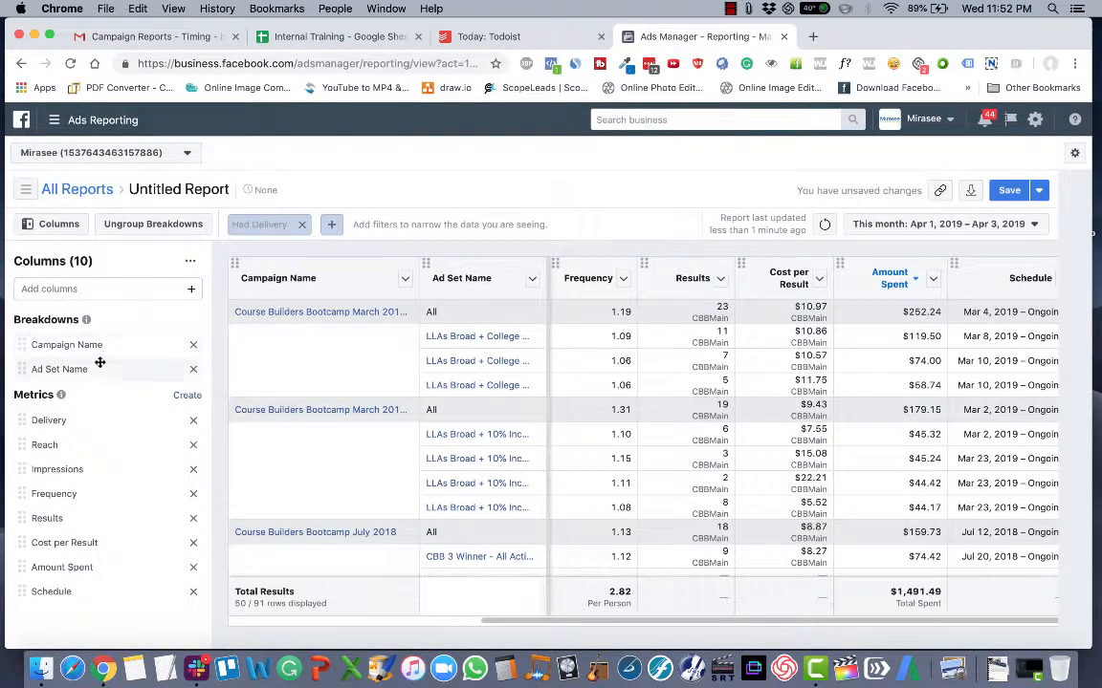
pyautogui.moveTo(67, 344)
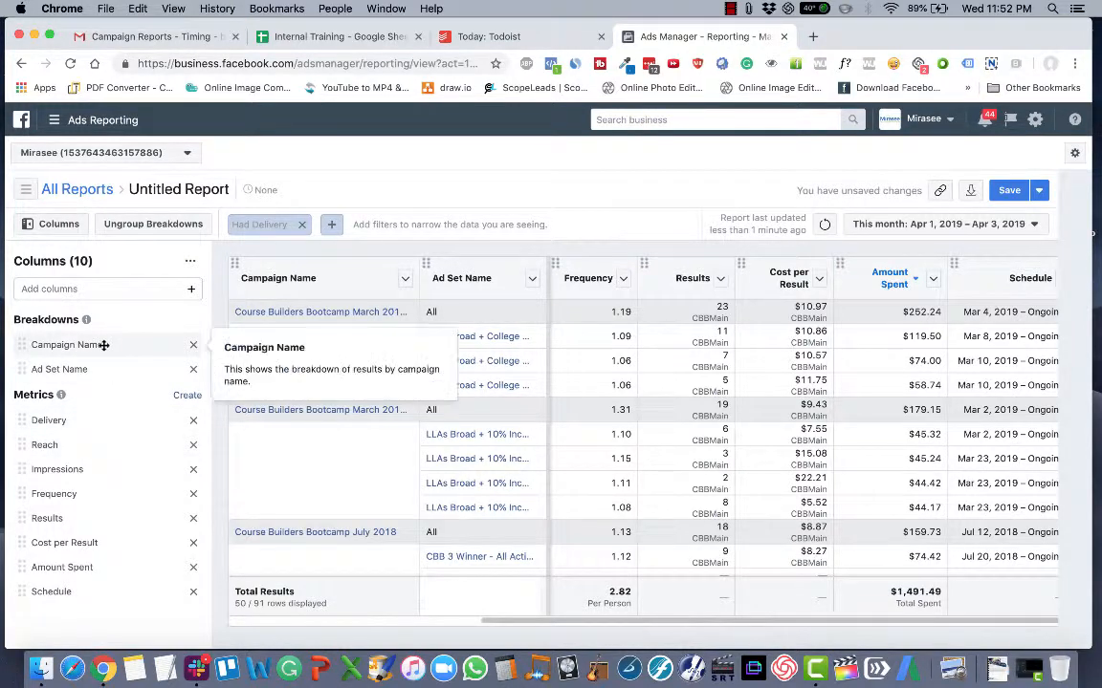
pyautogui.moveTo(120, 344)
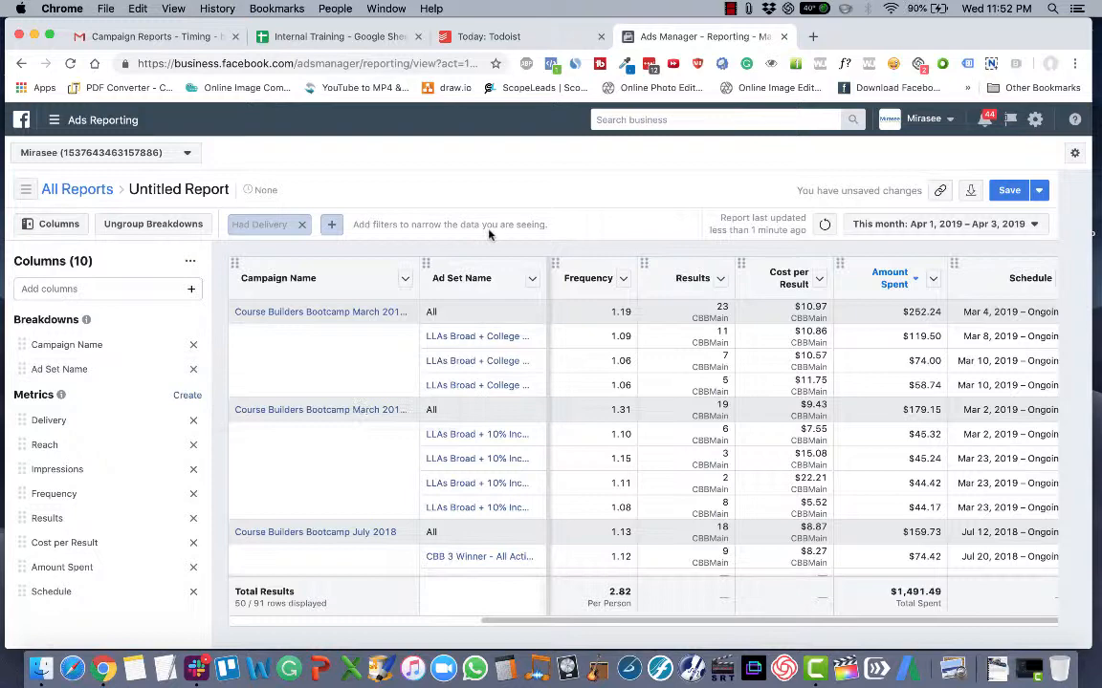
# Step: Set the report's date range to Last week, Mar 24–30, 2019, and update the results
pyautogui.click(942, 224)
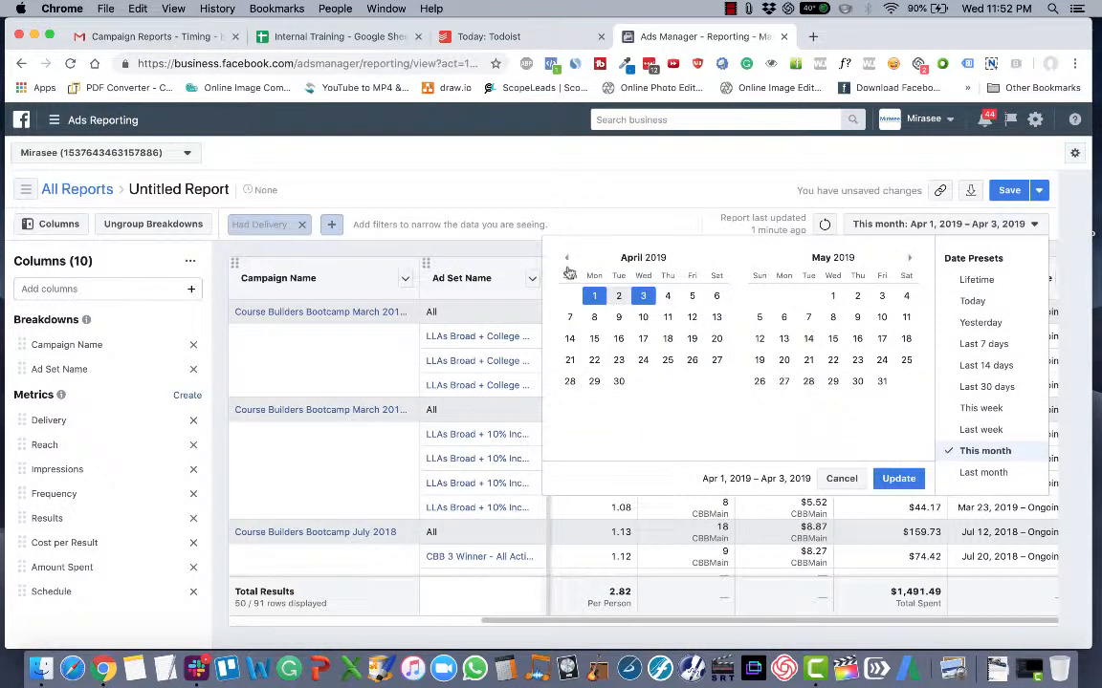
pyautogui.click(566, 257)
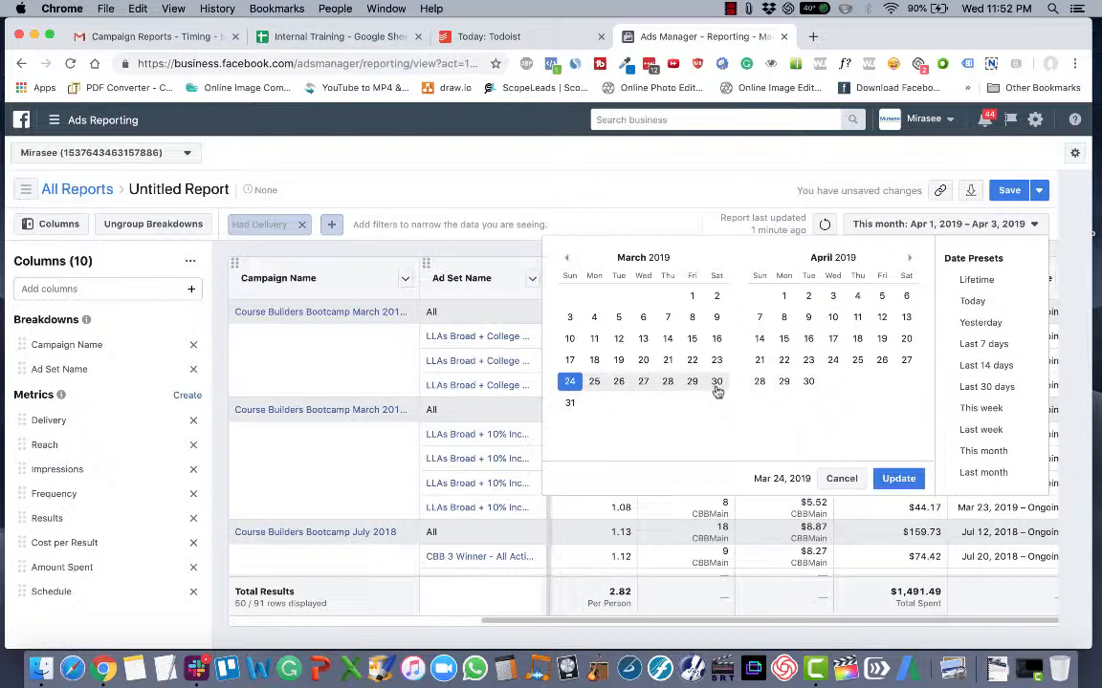
pyautogui.click(898, 478)
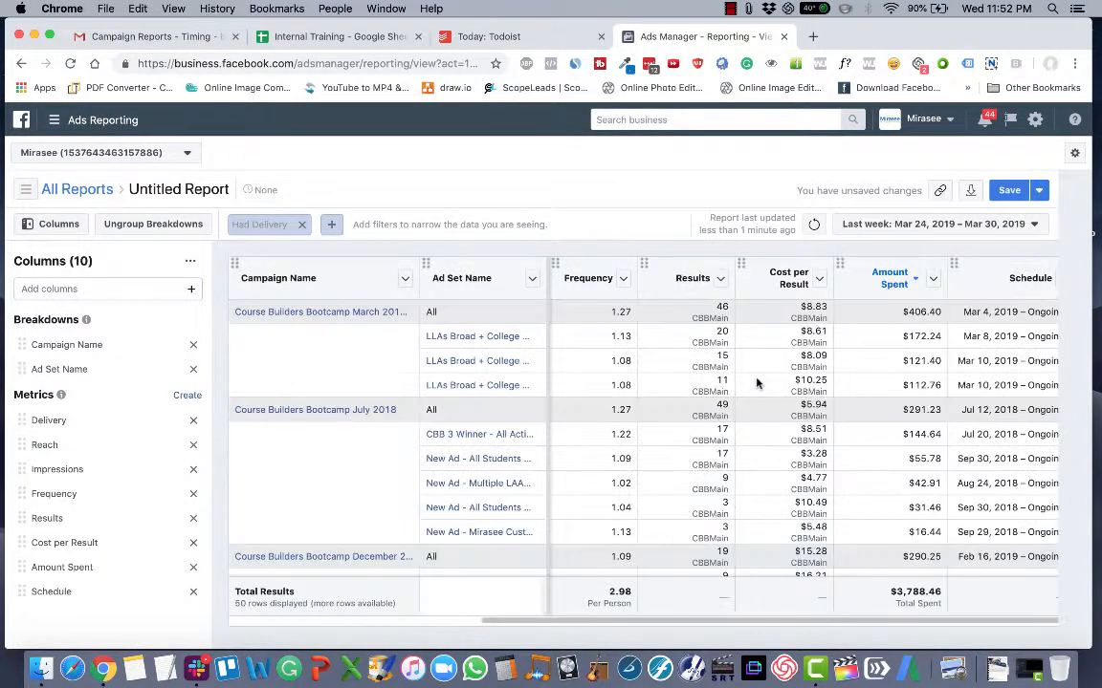
pyautogui.scroll(-3)
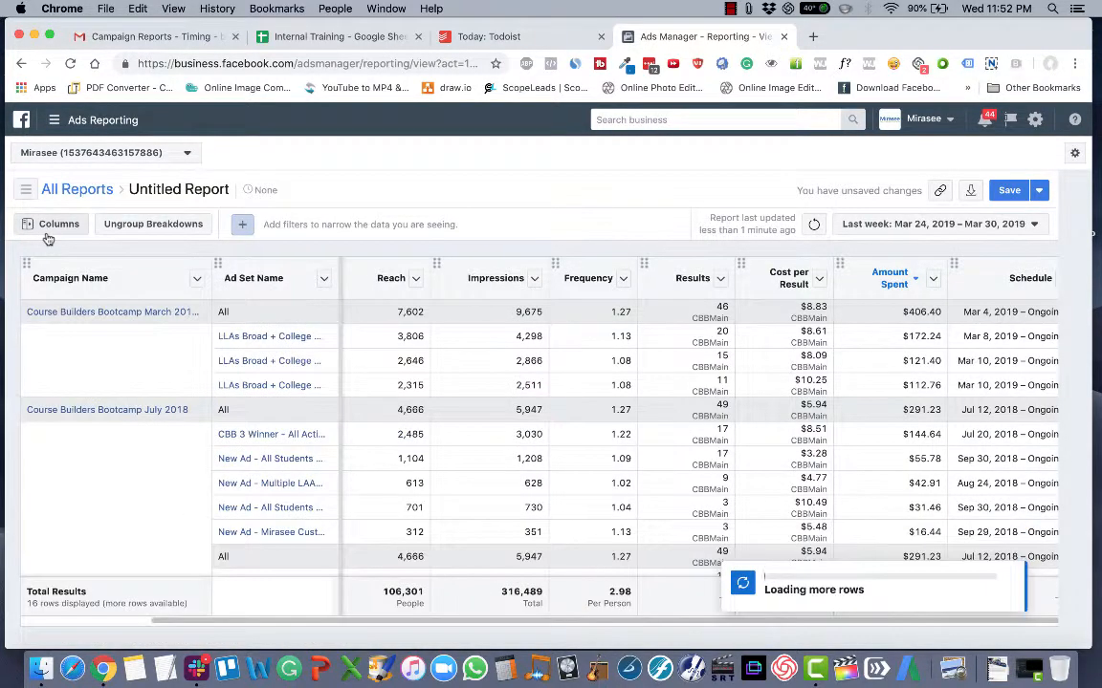
# Step: Add a Campaign Name contains 'cours' filter and widen the Campaign Name column to show full names
pyautogui.click(59, 223)
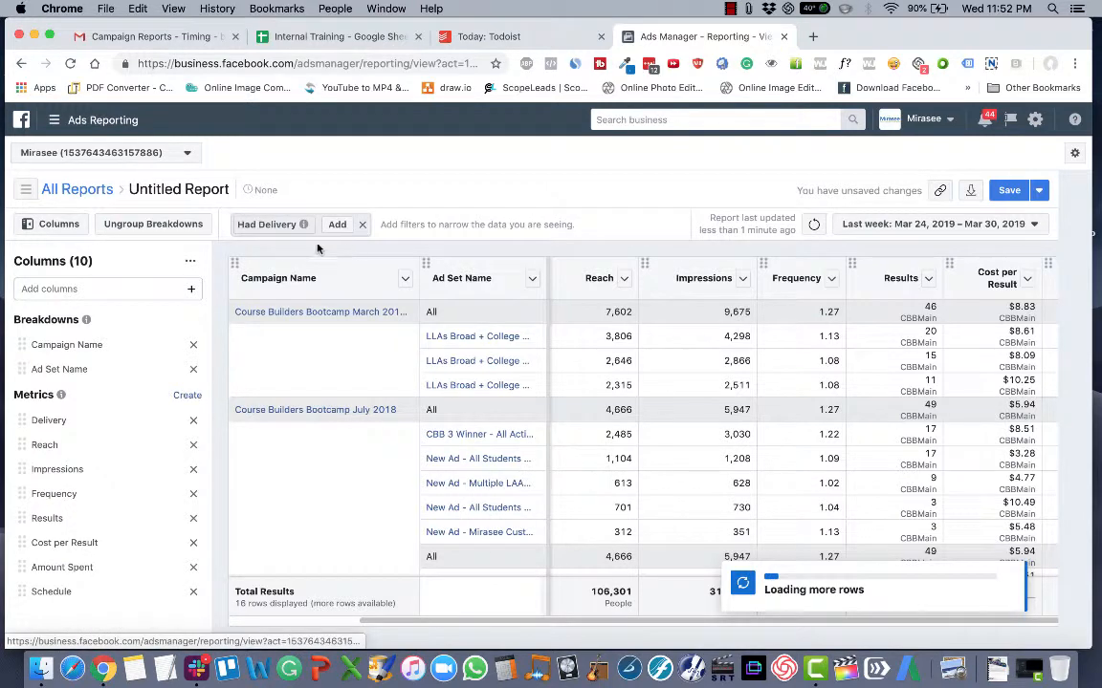
pyautogui.click(267, 224)
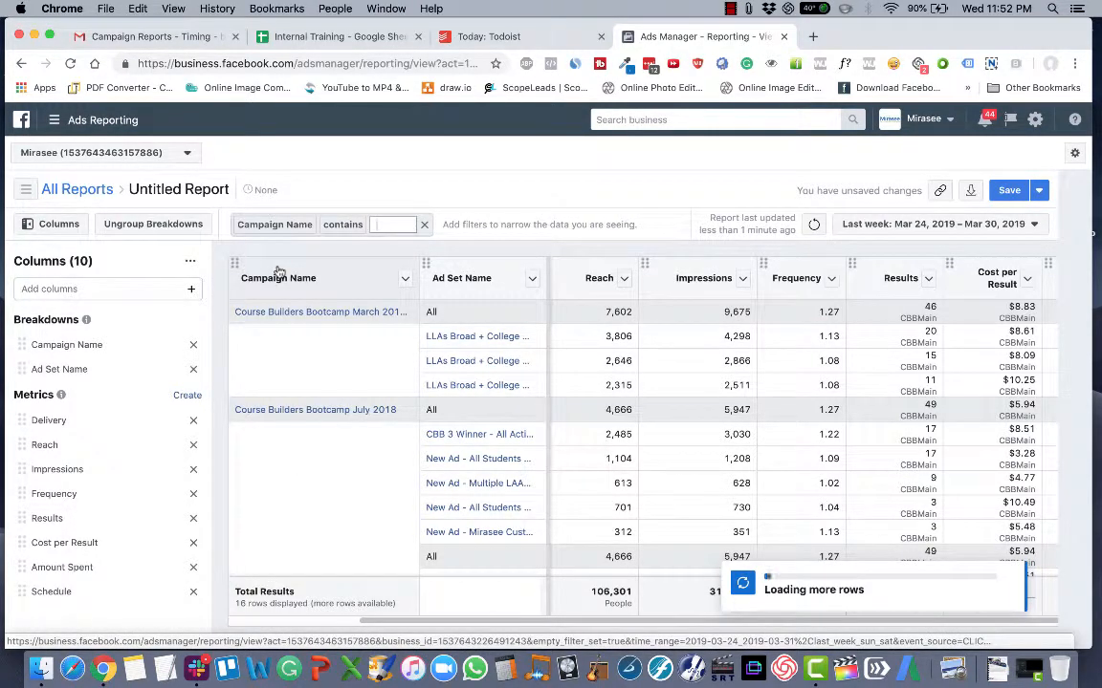
pyautogui.write('course builders bootcamp')
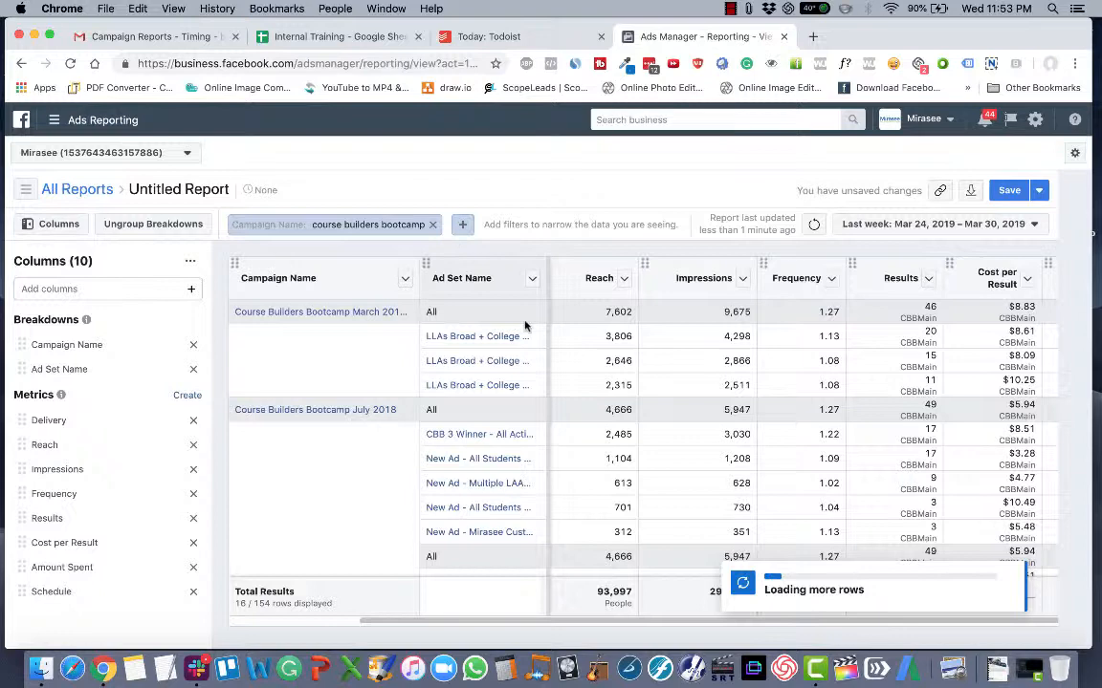
pyautogui.moveTo(421, 277); pyautogui.dragTo(569, 277)
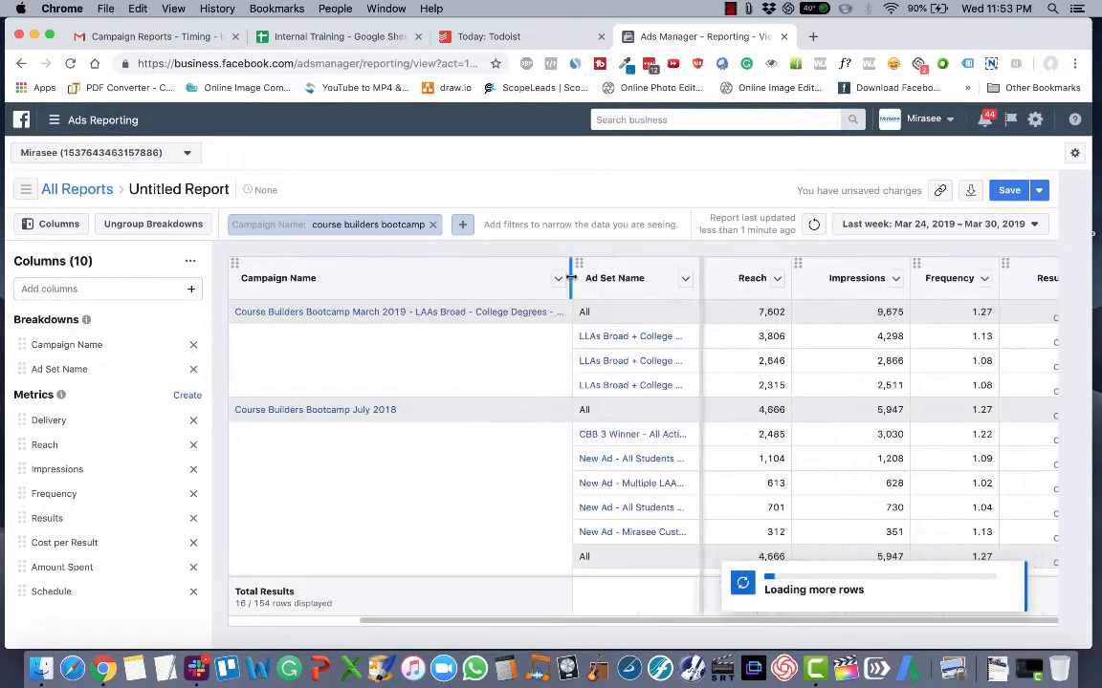
pyautogui.scroll(-3)
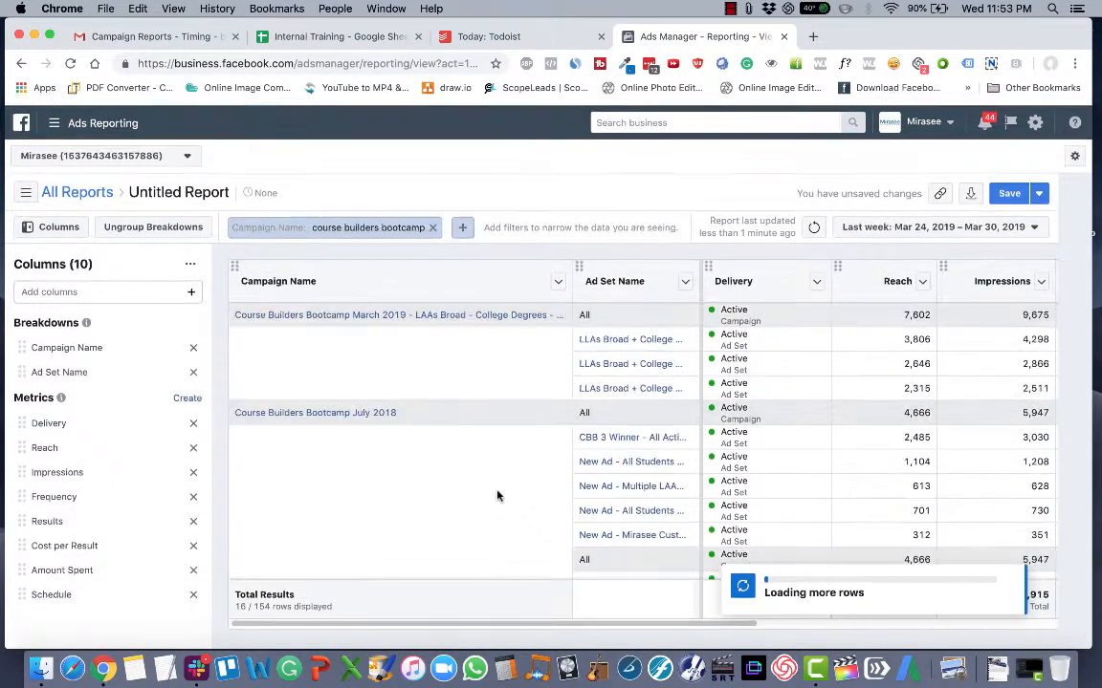
pyautogui.click(461, 226)
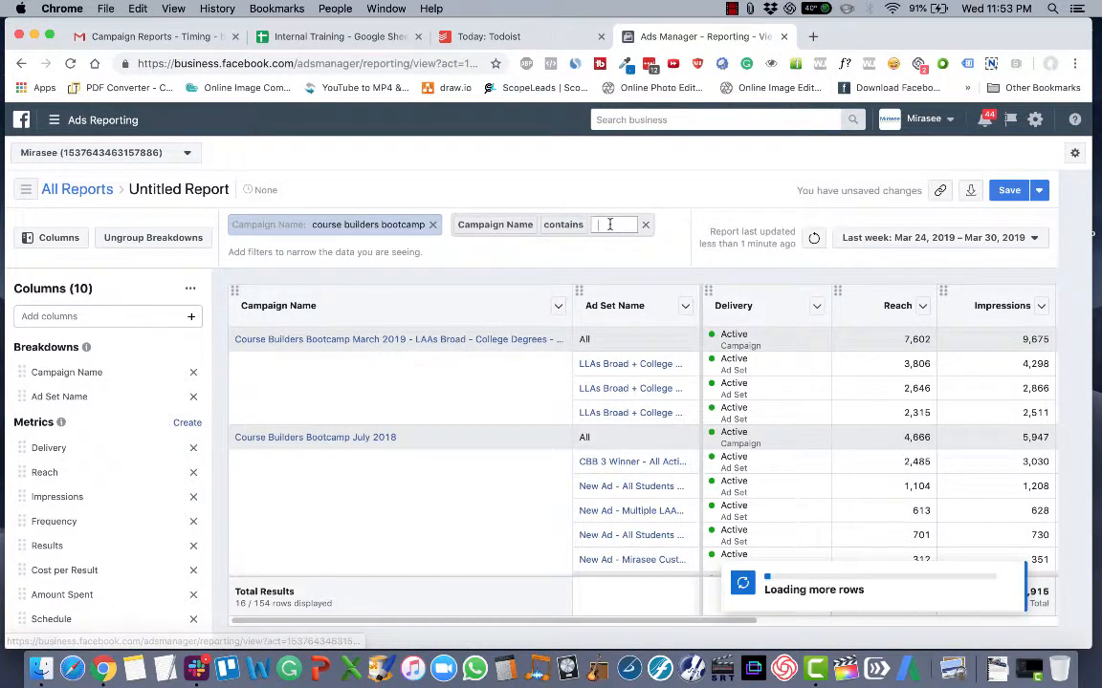
pyautogui.write('authority')
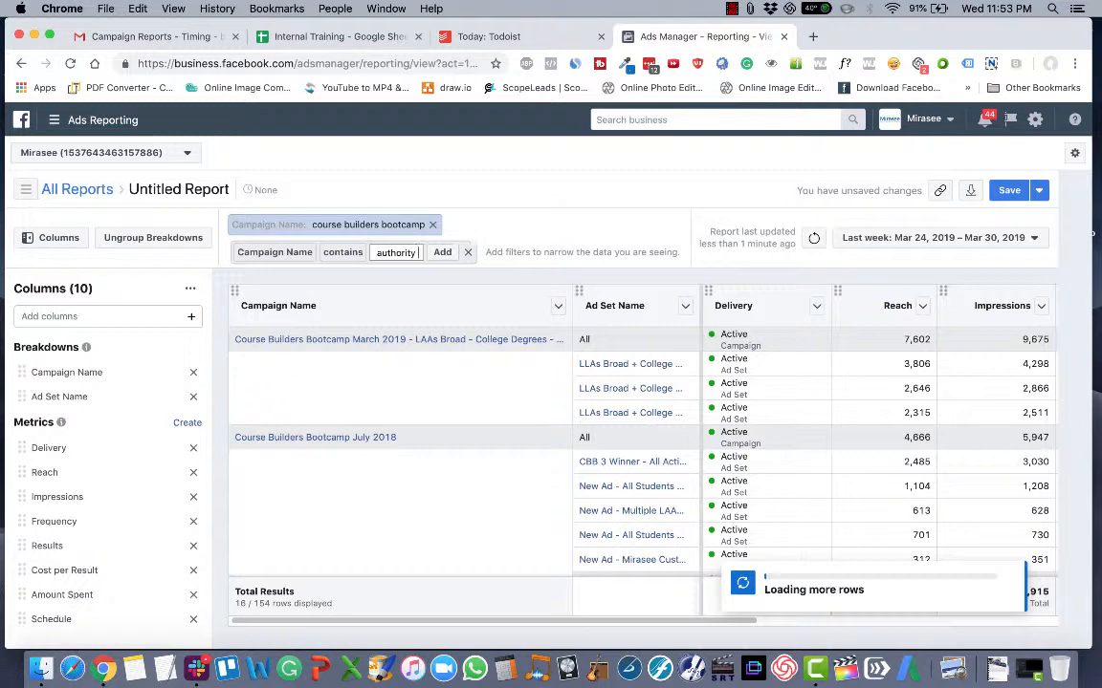
pyautogui.click(441, 251)
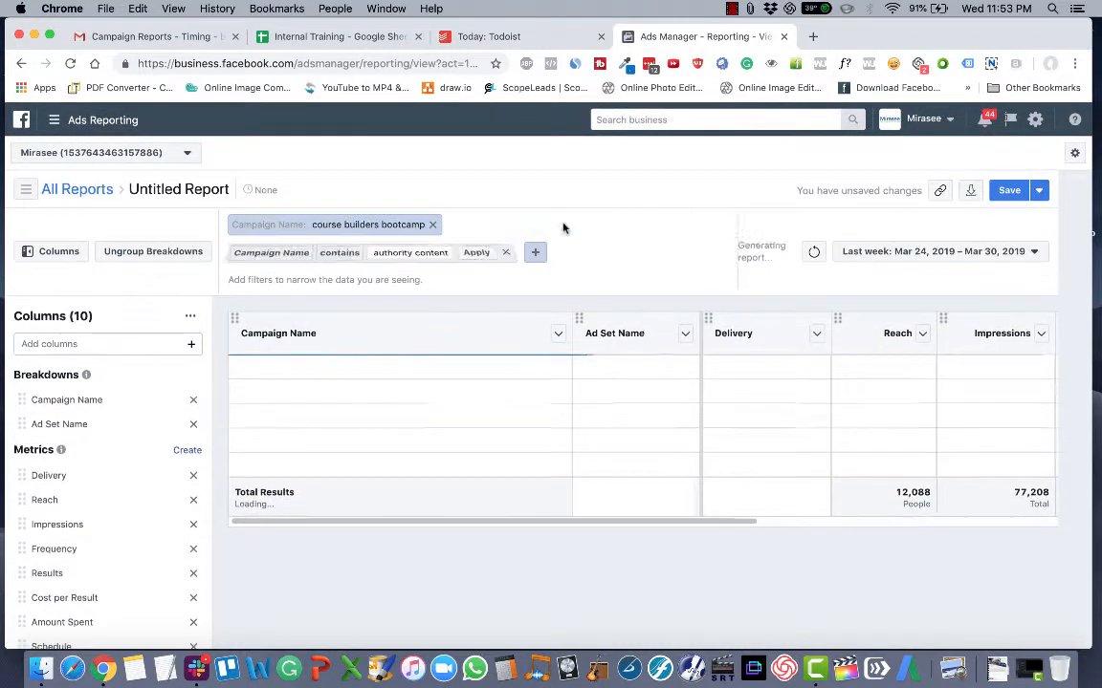
pyautogui.write('course')
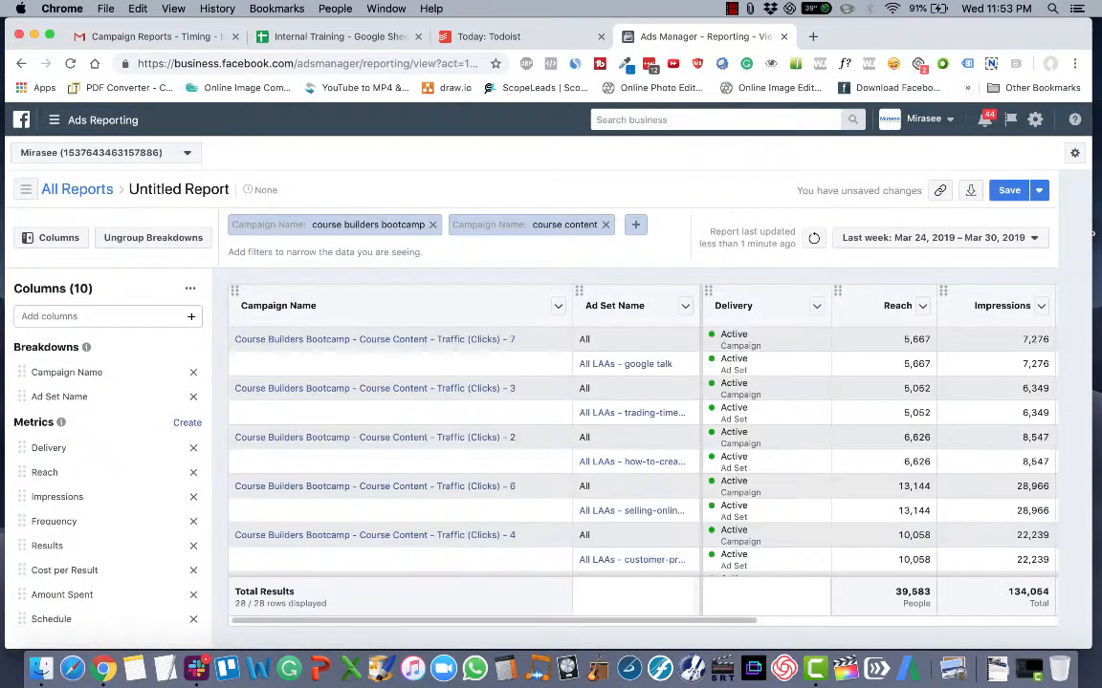
pyautogui.scroll(-3)
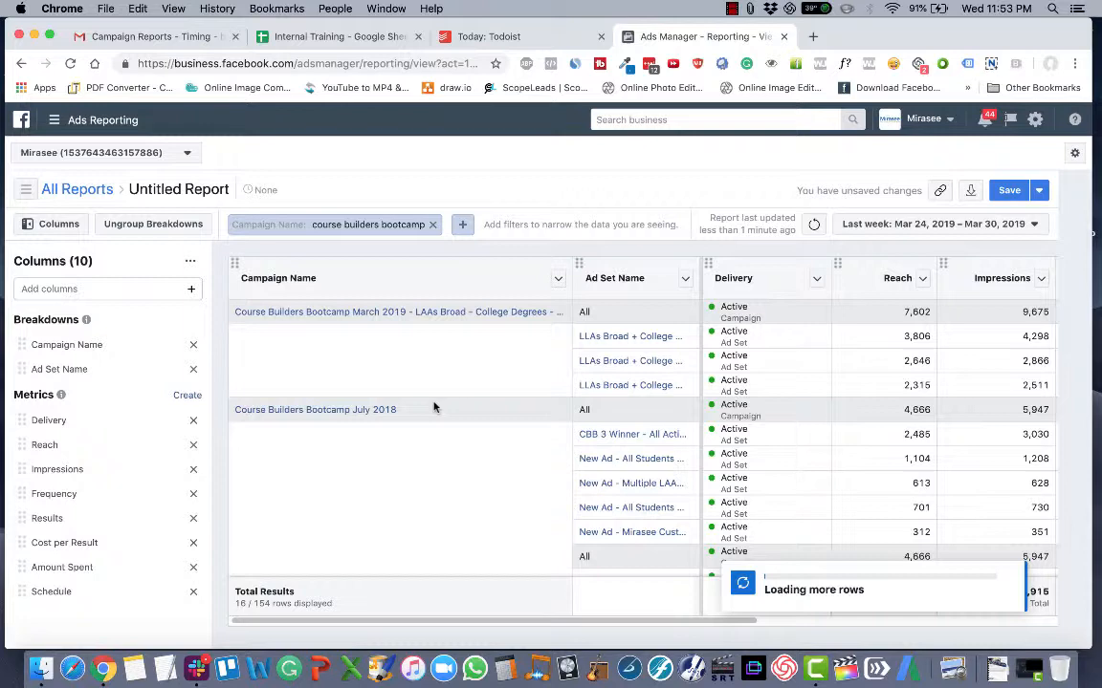
# Step: Add a Campaign Name contains 'laas' filter and sort campaigns by name ascending
pyautogui.click(461, 223)
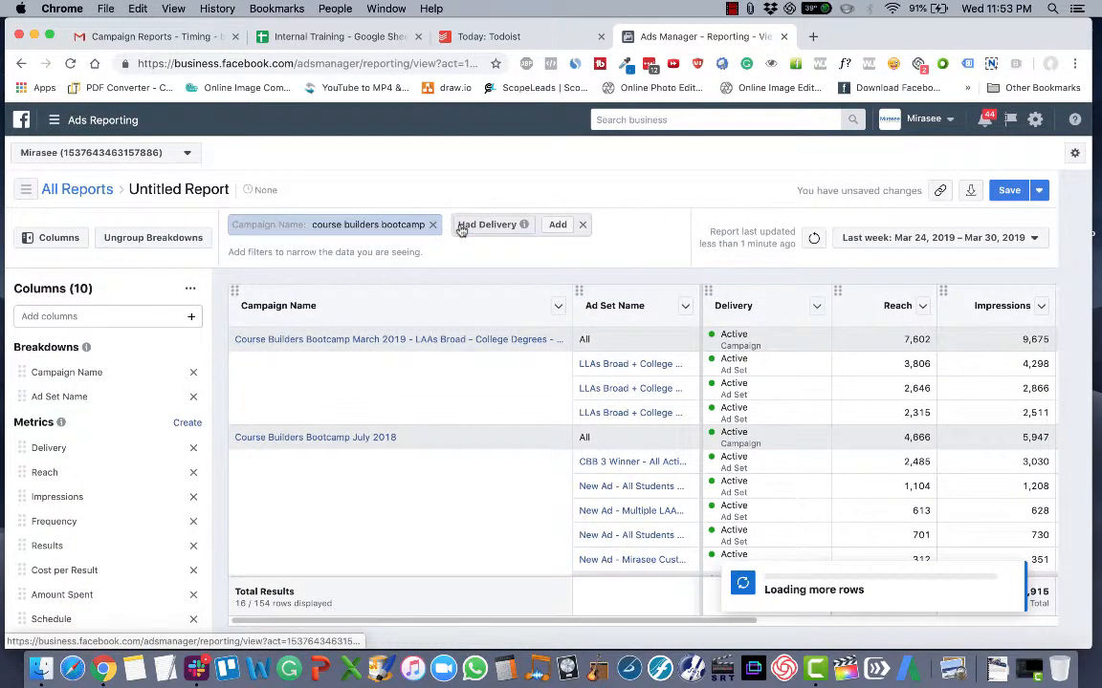
pyautogui.click(488, 224)
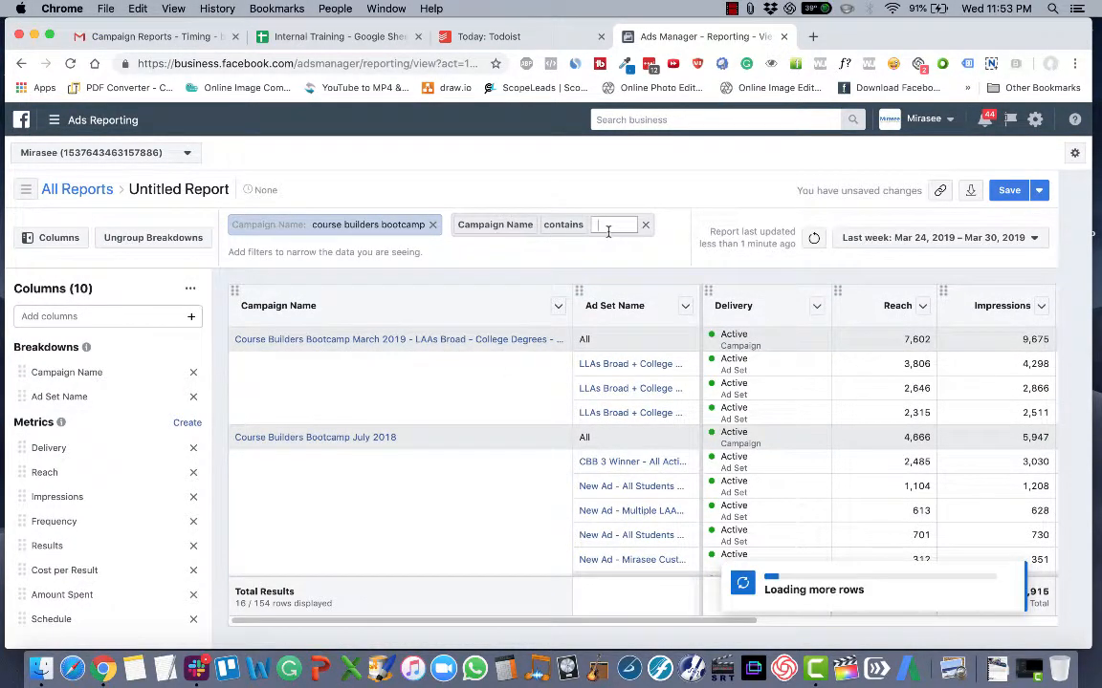
pyautogui.write('laas')
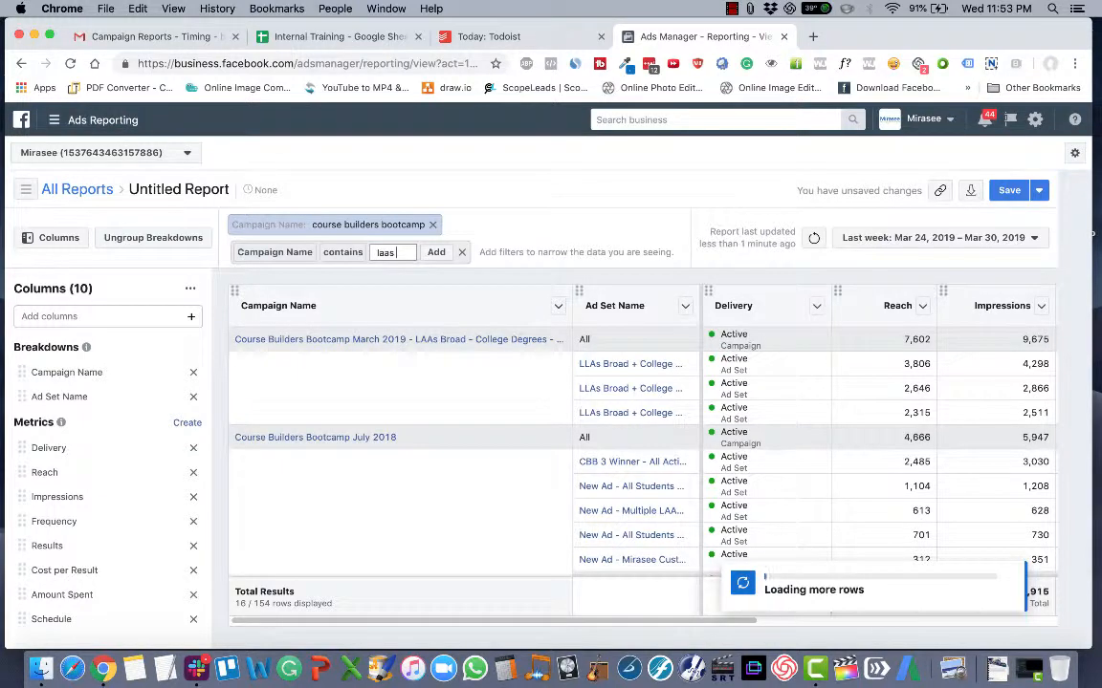
pyautogui.click(436, 251)
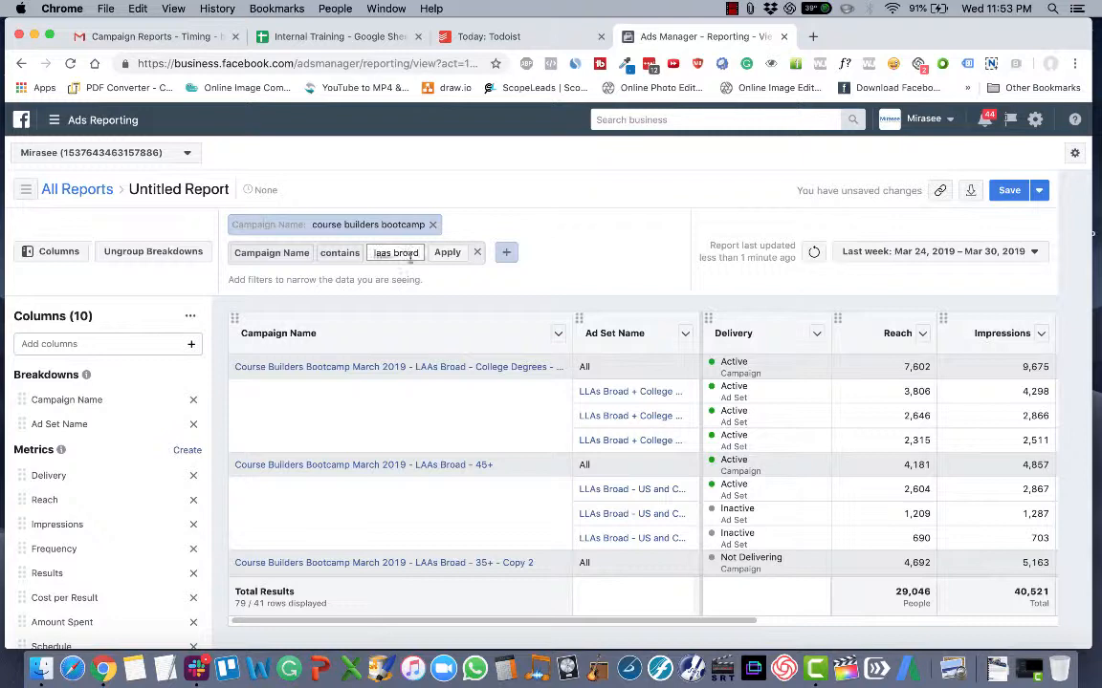
pyautogui.moveTo(469, 366)
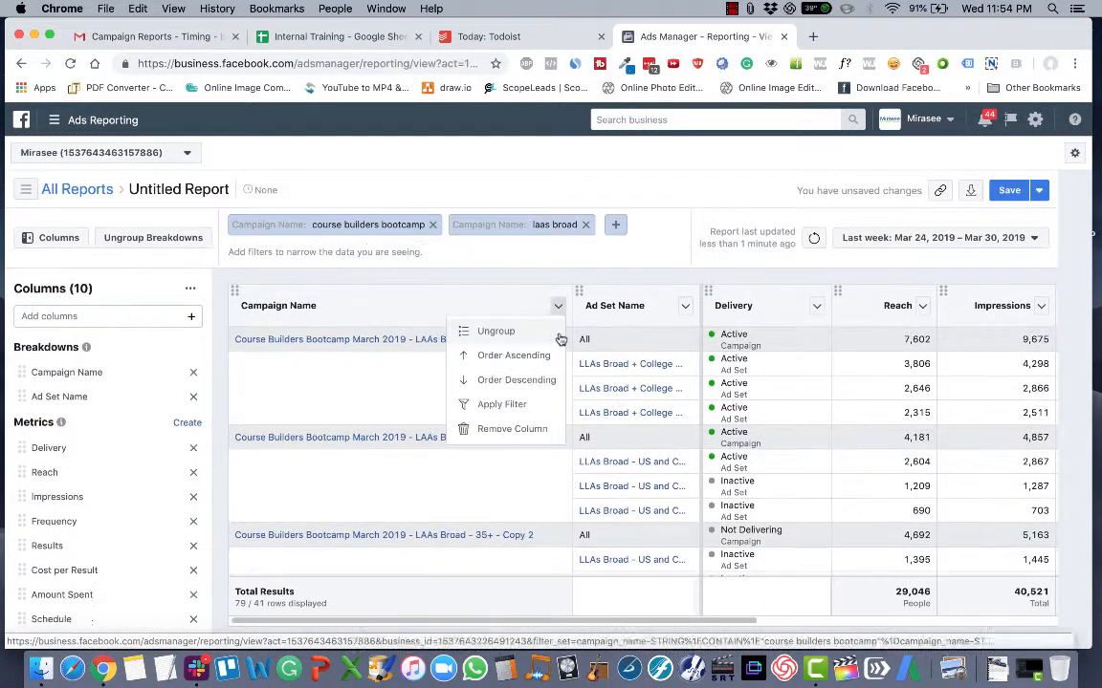
pyautogui.moveTo(514, 355)
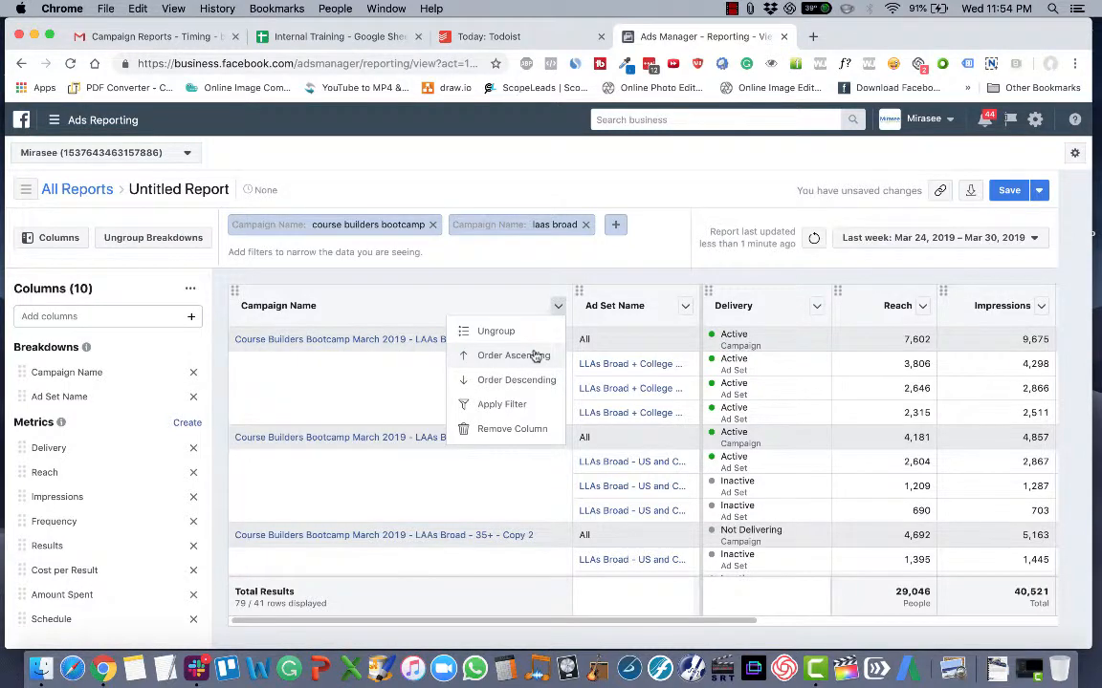
pyautogui.click(513, 355)
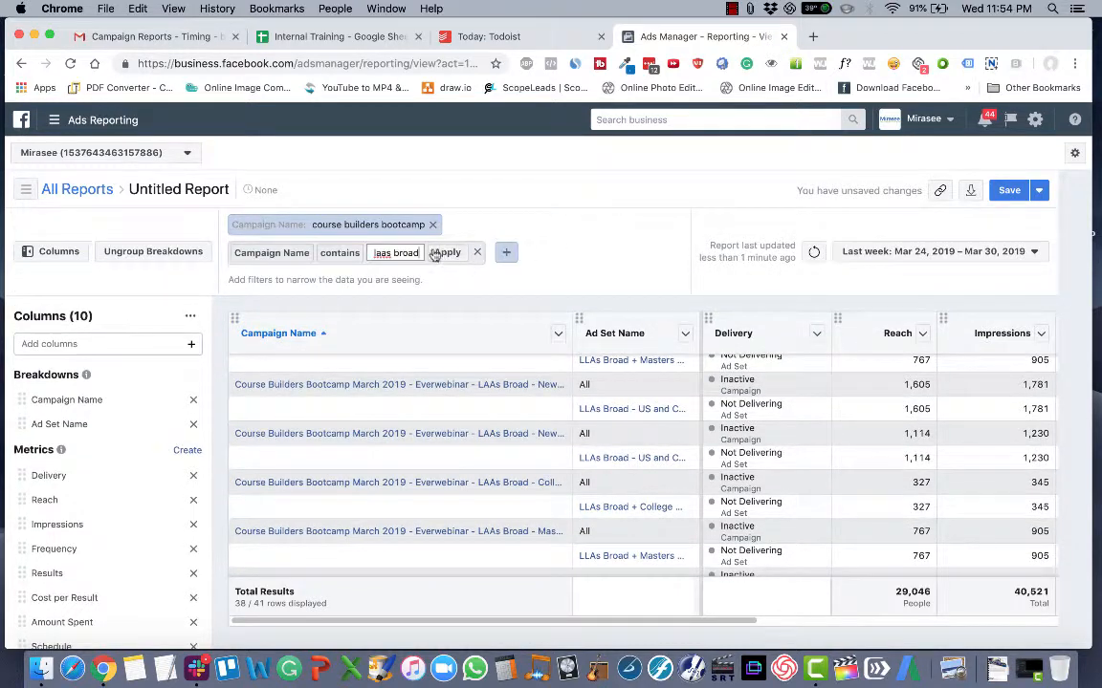
# Step: Try an 'everwebinar' name filter, remove it, and add a Campaign Name contains 'laas b' filter instead
pyautogui.write('everwebina')
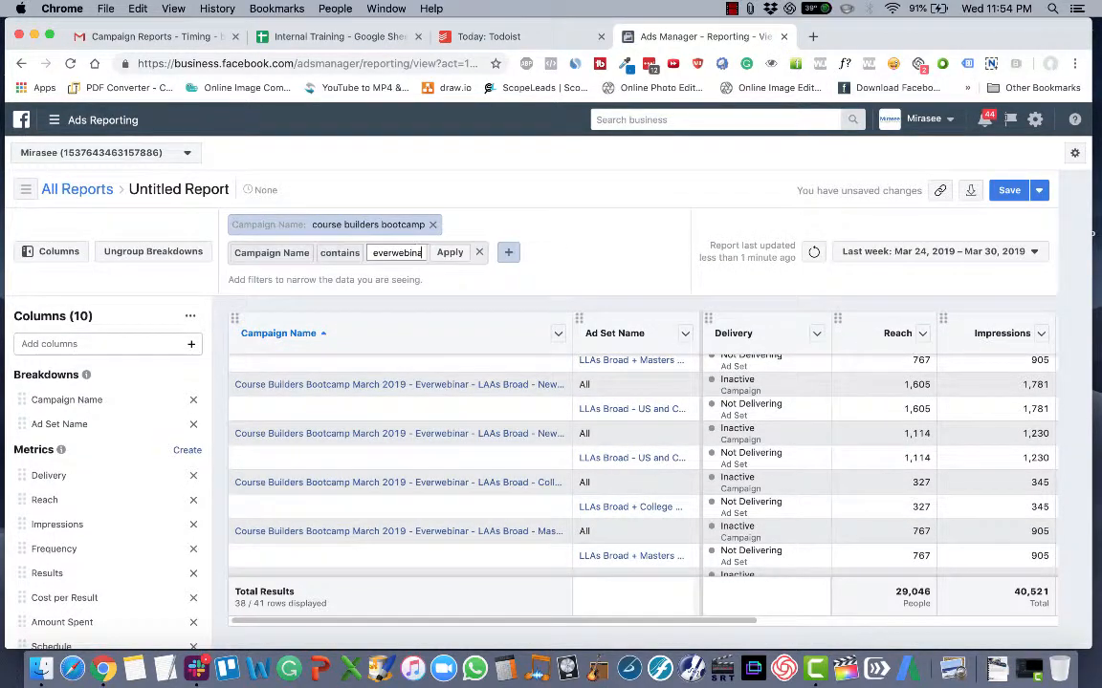
pyautogui.click(450, 252)
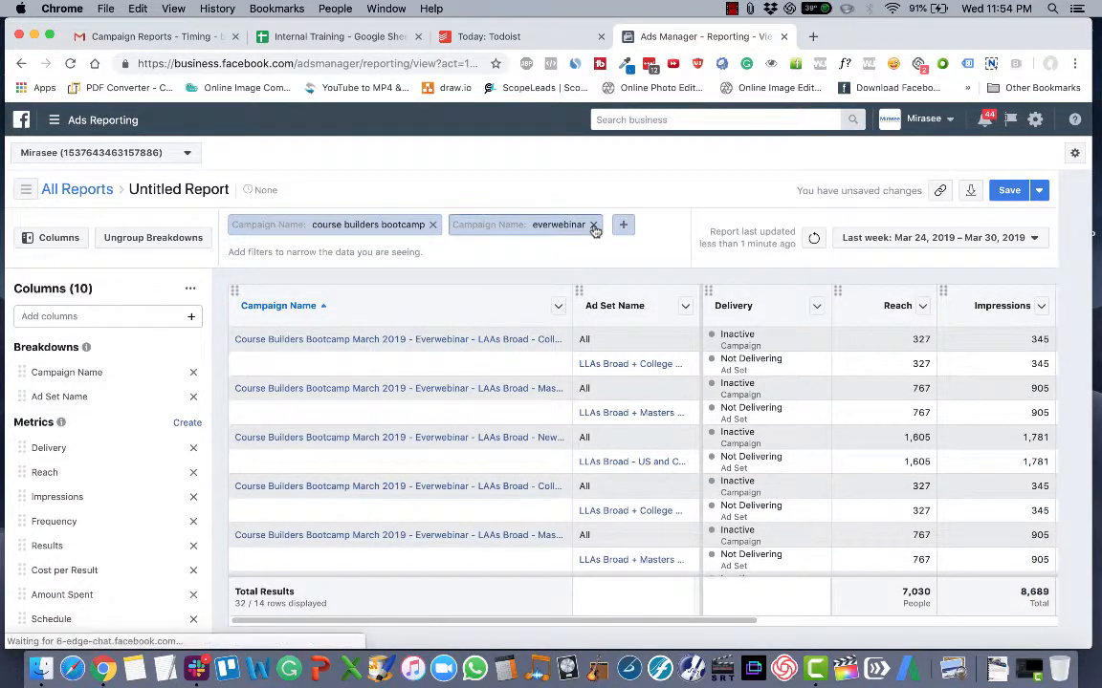
pyautogui.click(593, 225)
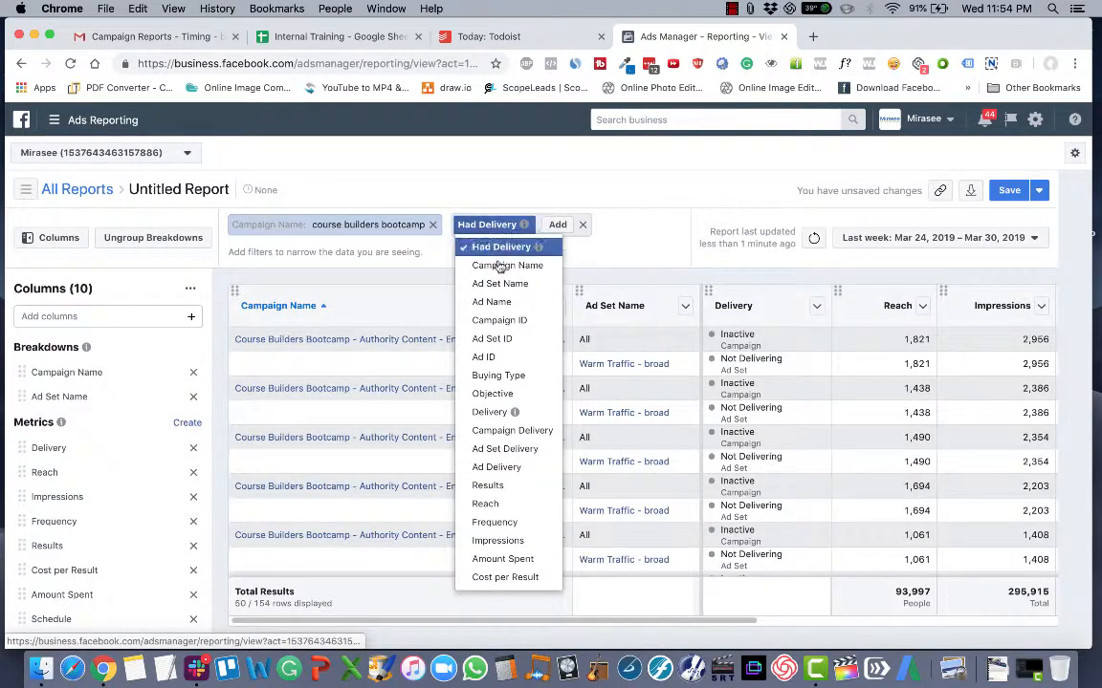
pyautogui.click(507, 264)
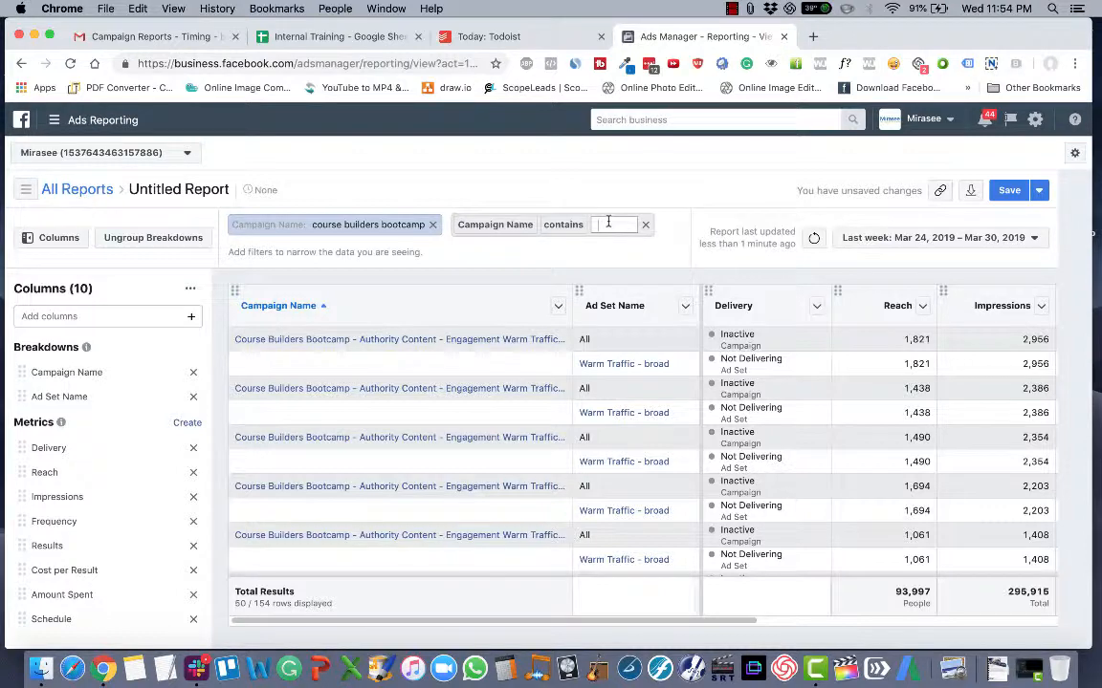
pyautogui.write('laas b')
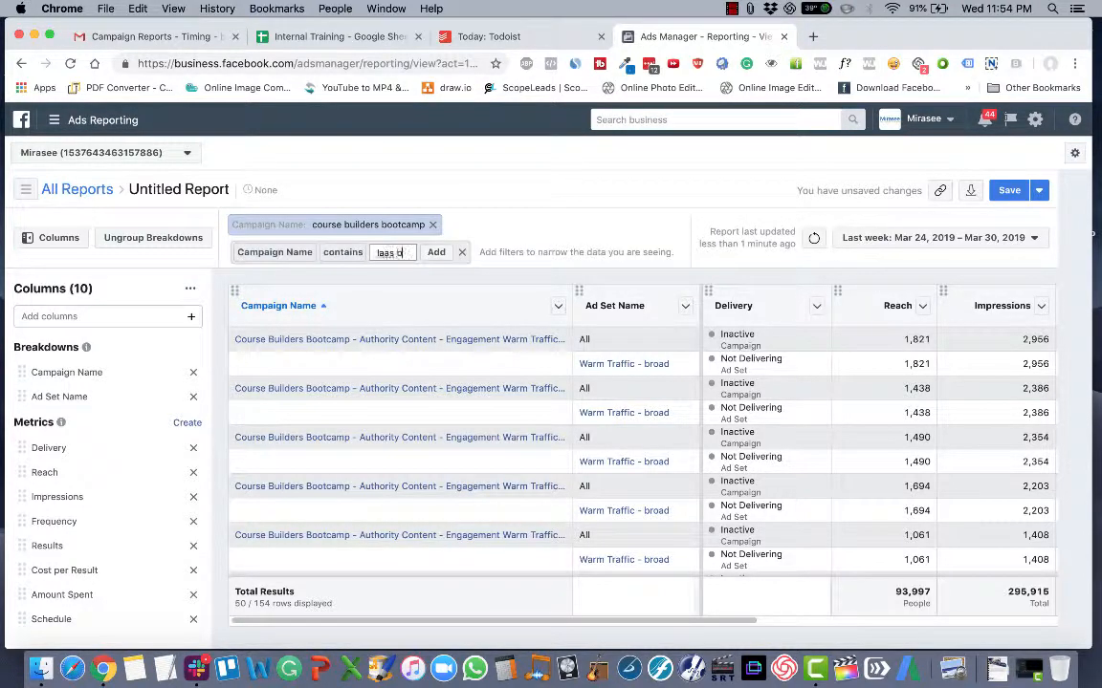
pyautogui.click(436, 251)
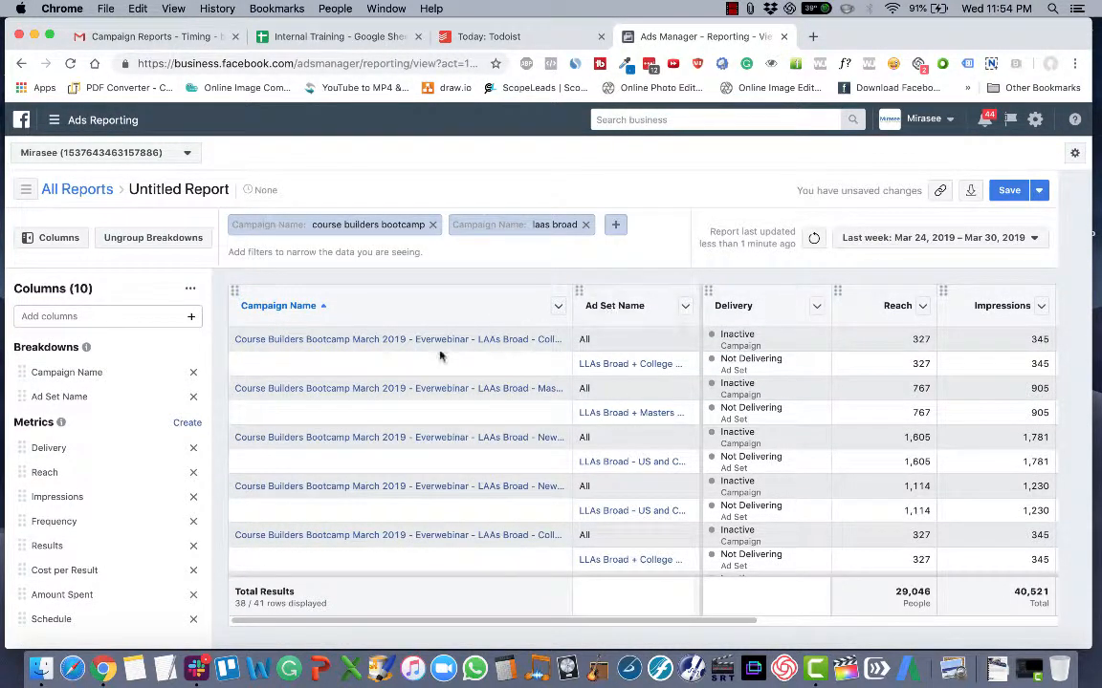
# Step: Add a third filter excluding campaign names containing 'everwebinar', leaving 49 of 49 rows
pyautogui.click(615, 224)
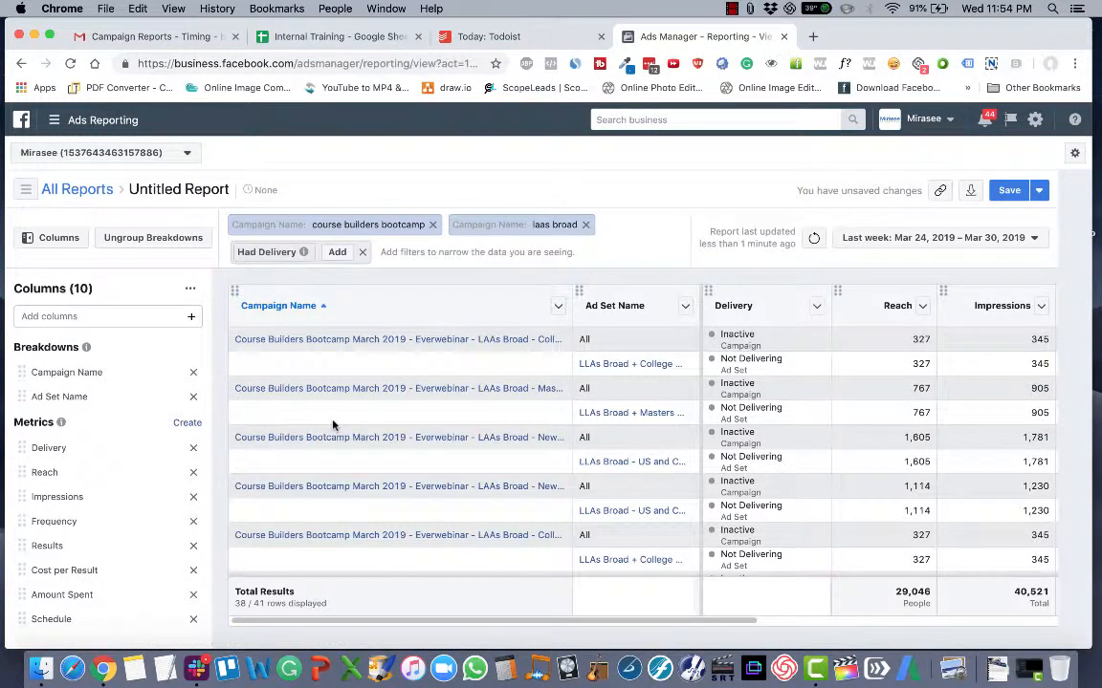
pyautogui.click(266, 252)
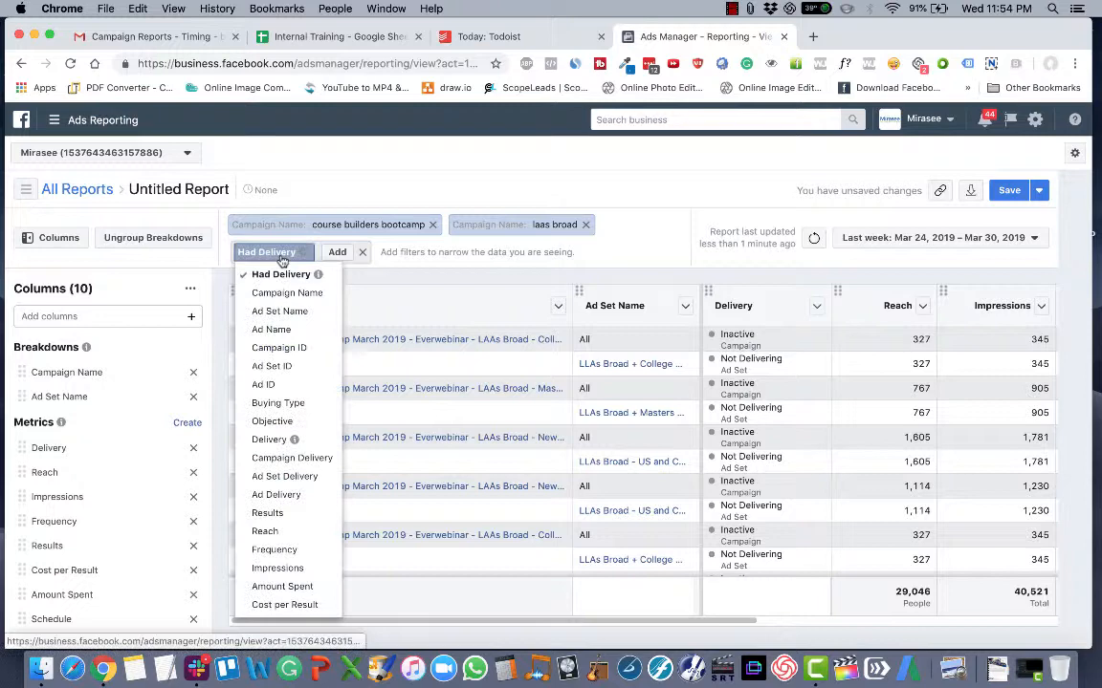
pyautogui.click(287, 293)
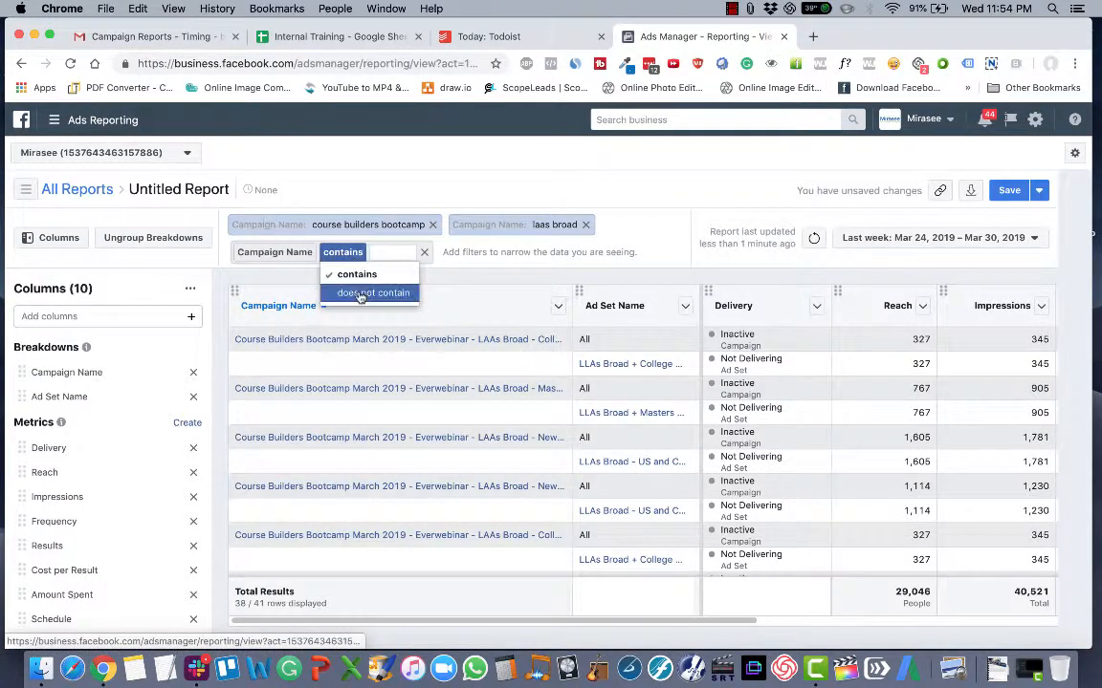
pyautogui.click(373, 293)
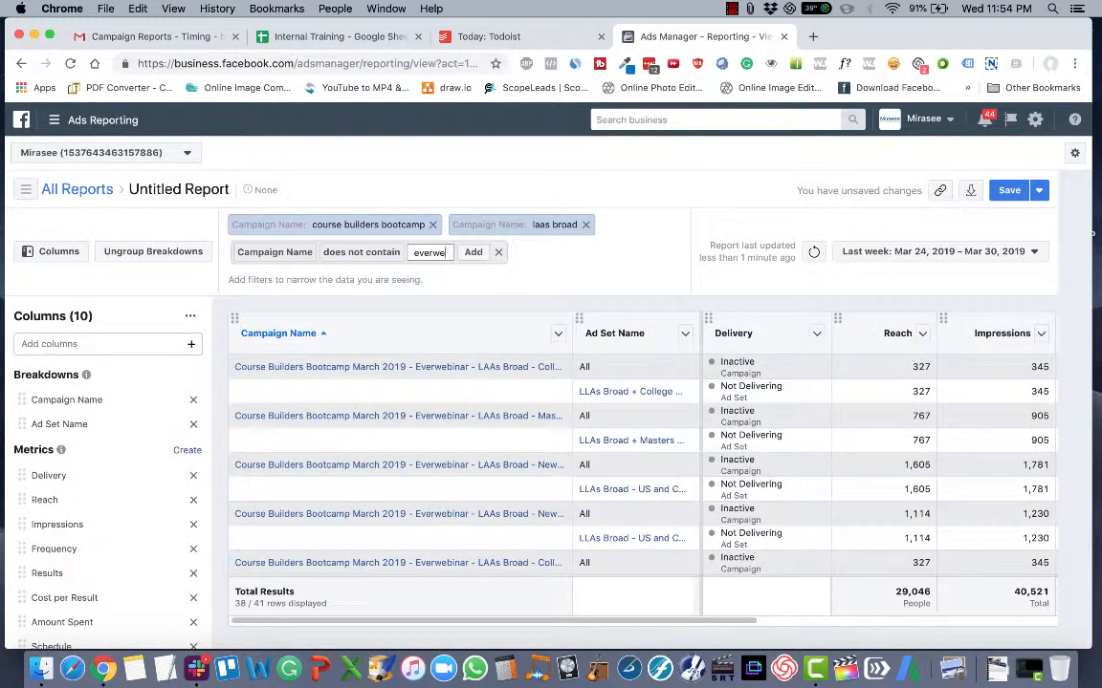
pyautogui.click(472, 252)
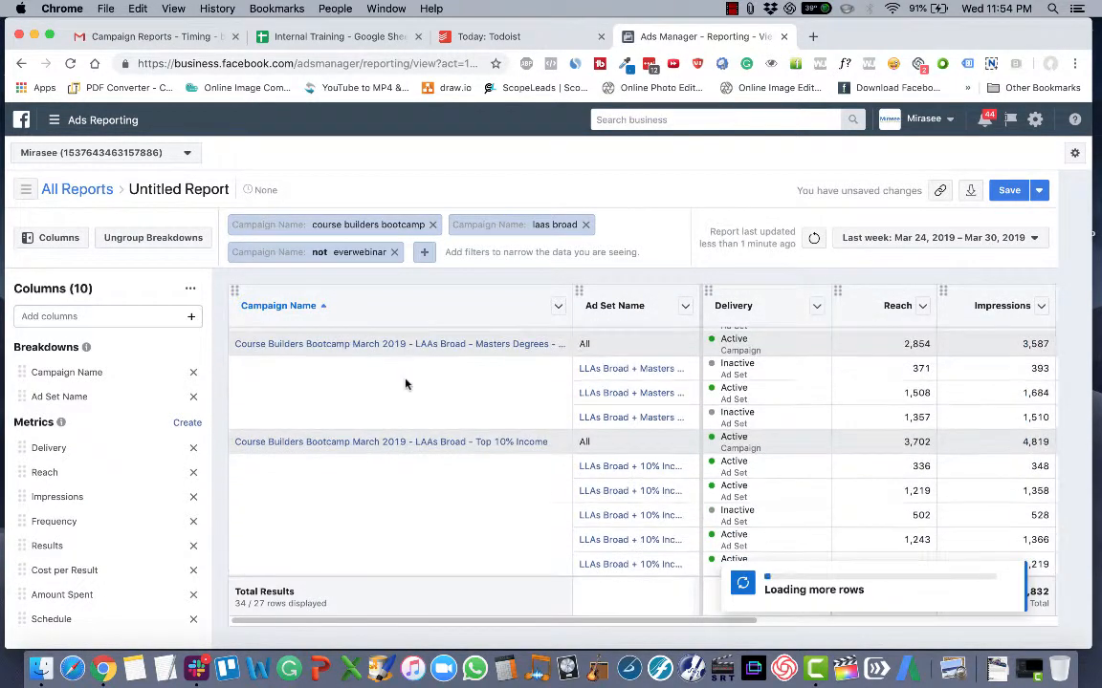
pyautogui.scroll(-3)
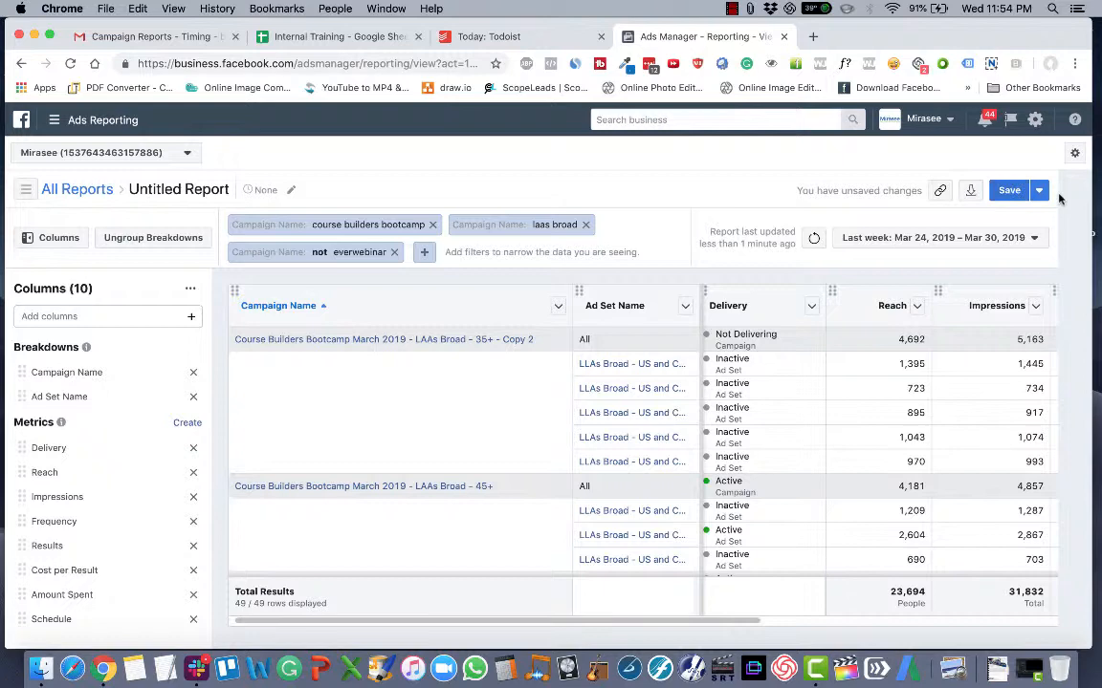
# Step: Save the filtered report as a new report named 'Demographic Exclusions'
pyautogui.click(1038, 190)
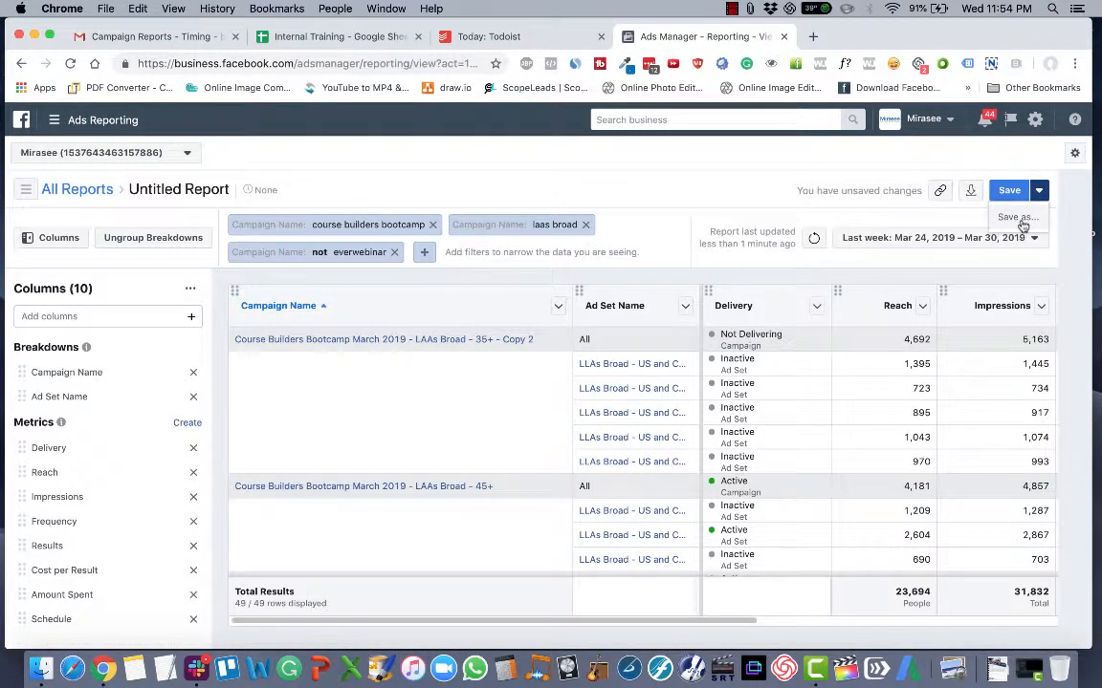
pyautogui.click(1016, 217)
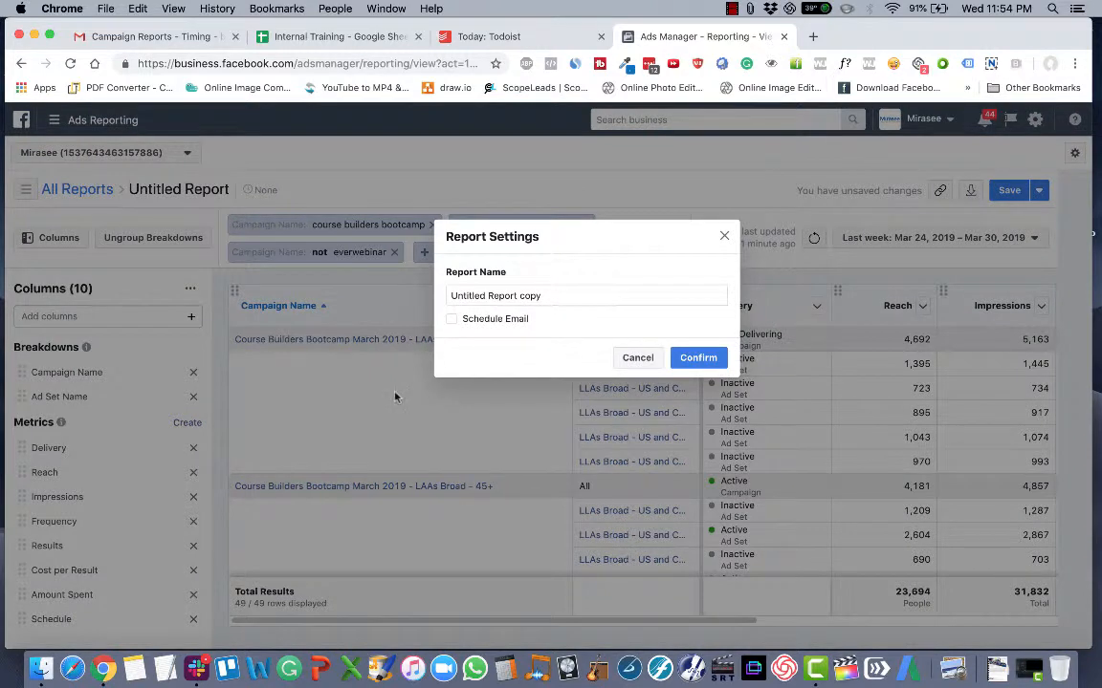
pyautogui.write('Demographic A')
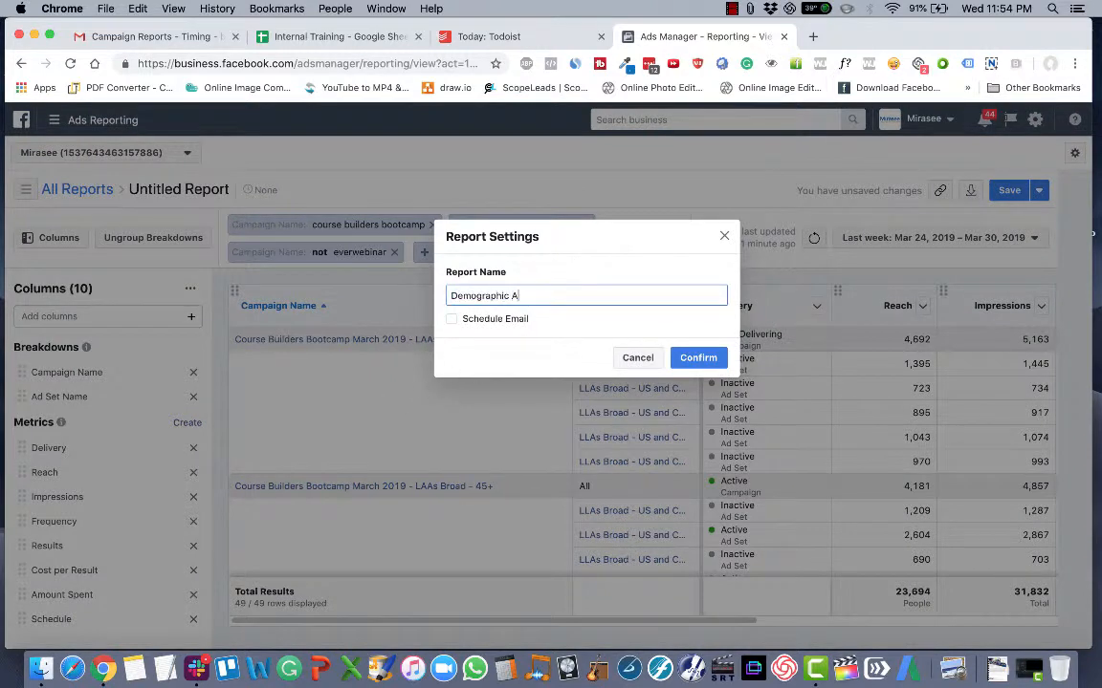
pyautogui.write('Exclusions')
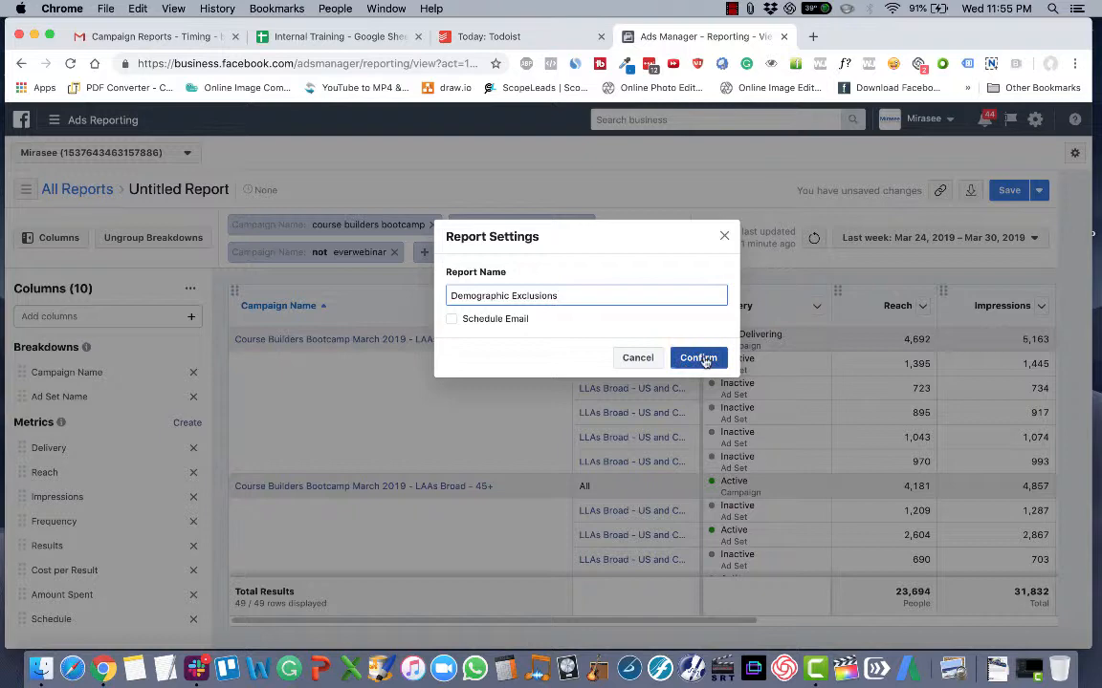
pyautogui.click(698, 357)
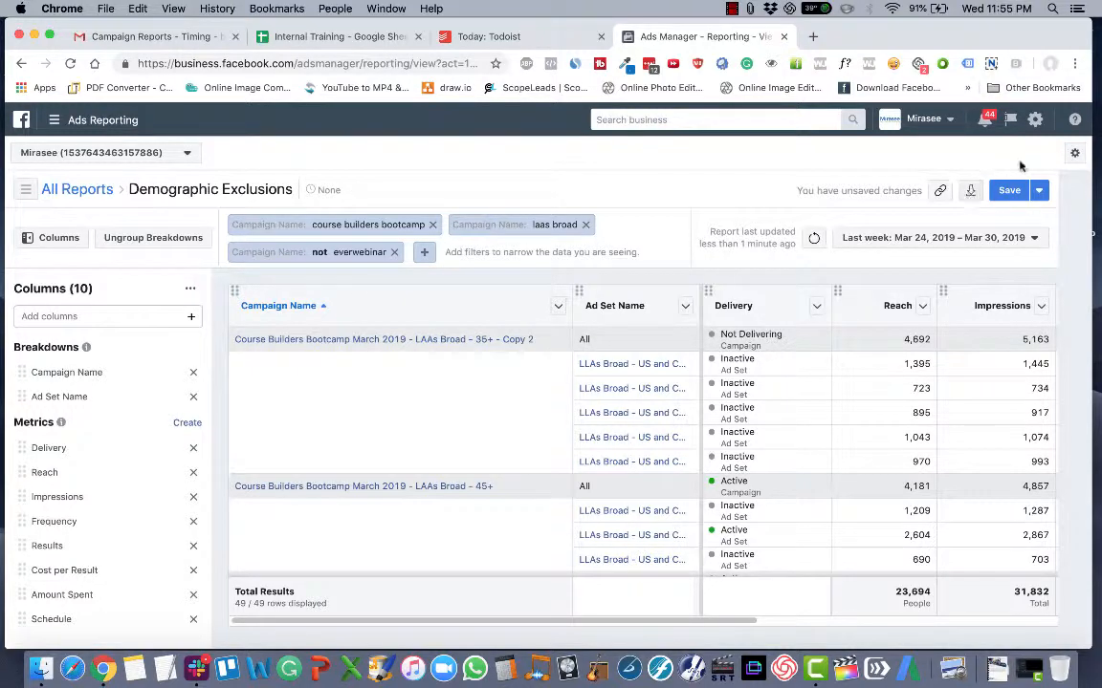
# Step: Export the report as a .csv file and leave to All Reports through the unsaved-changes prompt
pyautogui.click(969, 190)
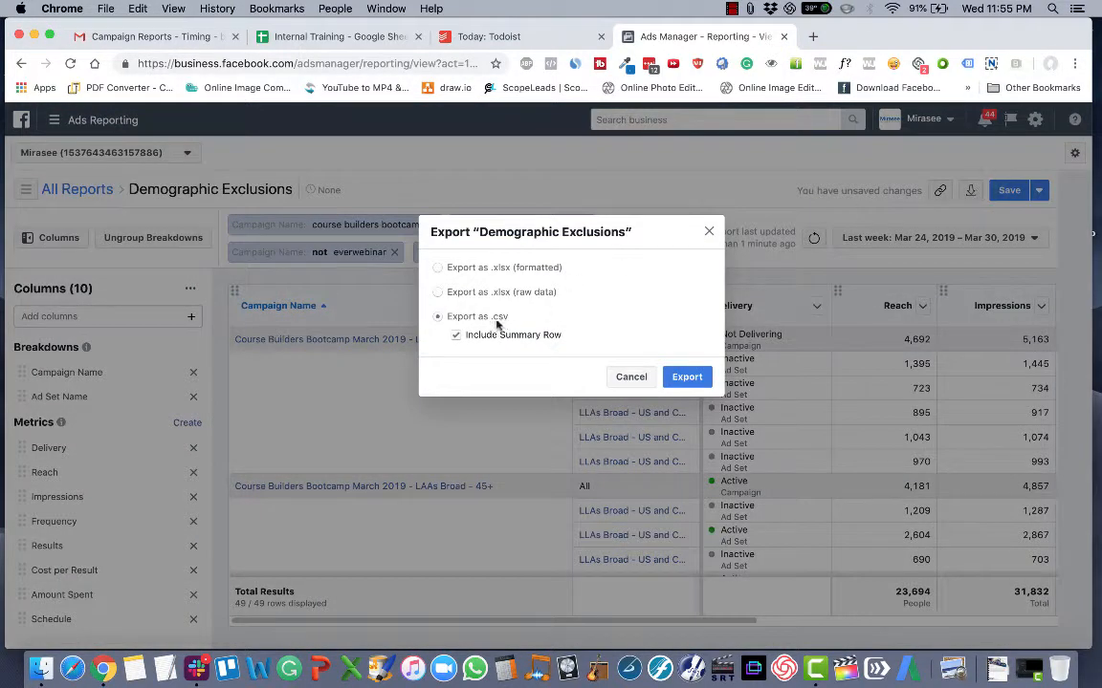
pyautogui.click(456, 335)
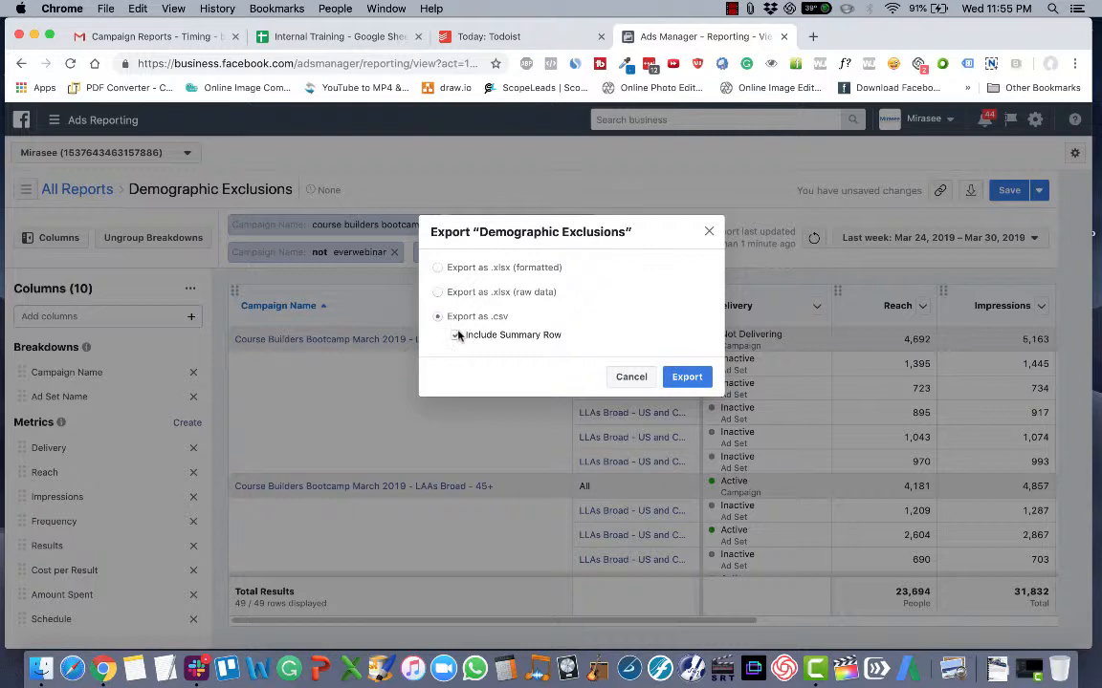
pyautogui.click(456, 335)
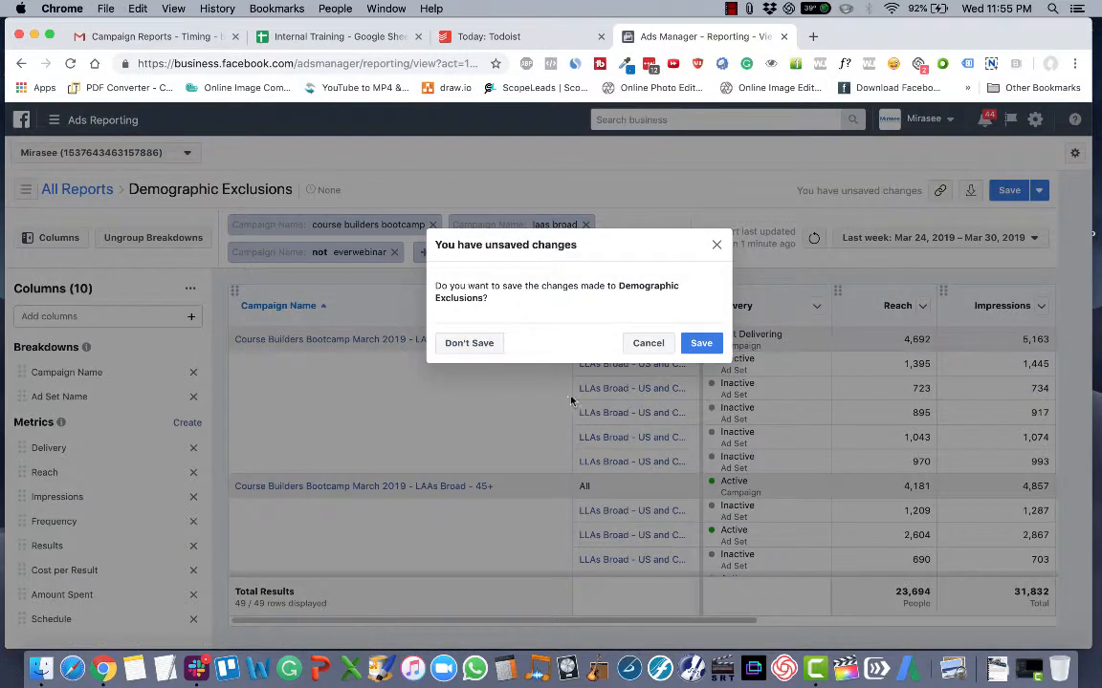
pyautogui.click(468, 343)
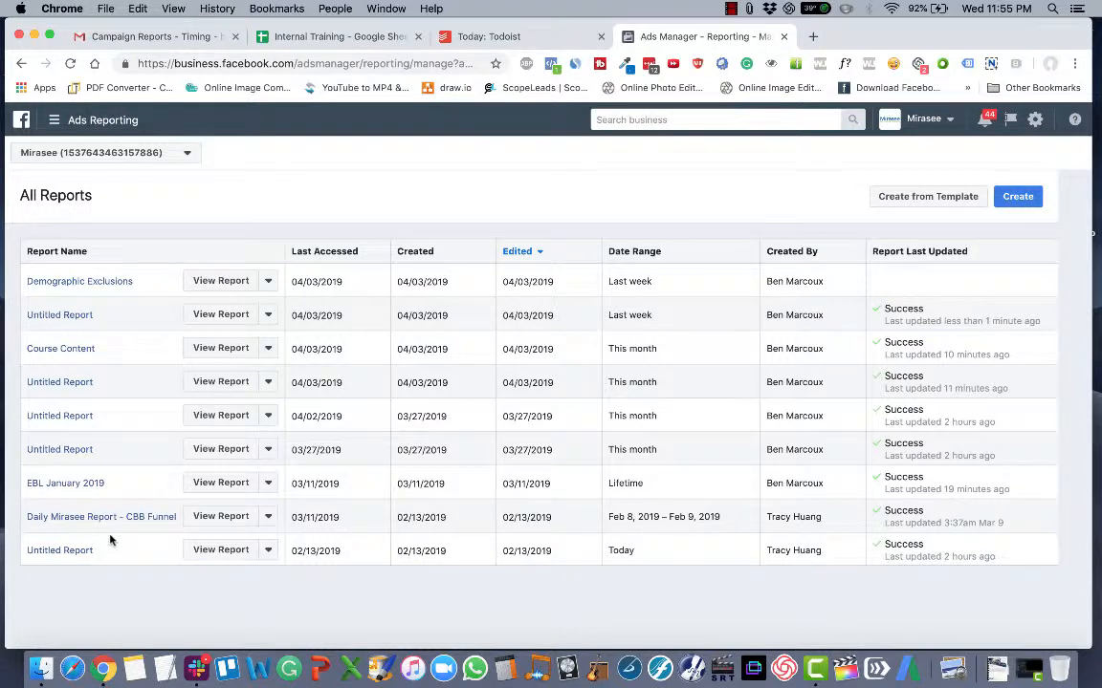
# Step: Peek at the Demographic Exclusions row options, then sort the report list by Report Name
pyautogui.click(267, 281)
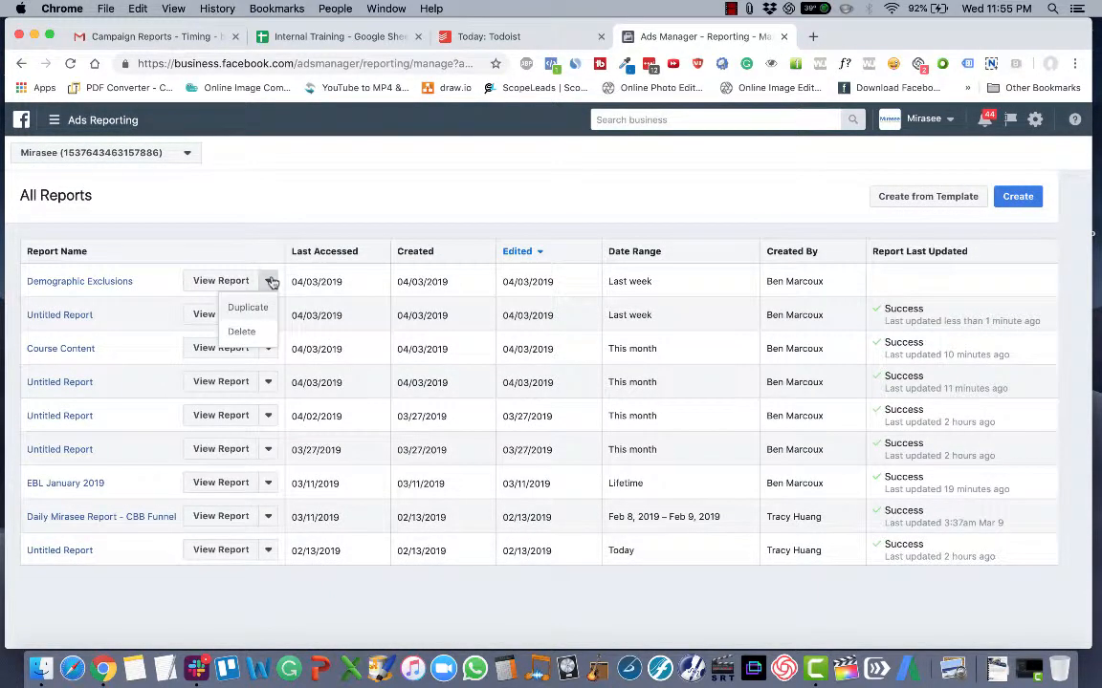
pyautogui.moveTo(551, 301)
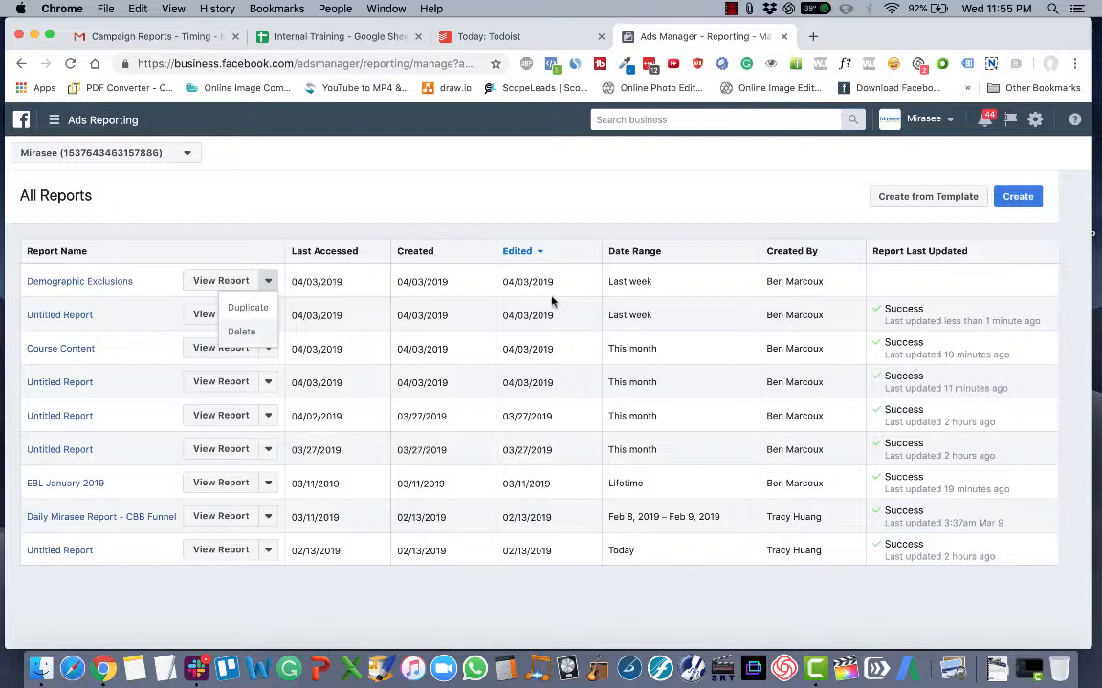
pyautogui.click(268, 282)
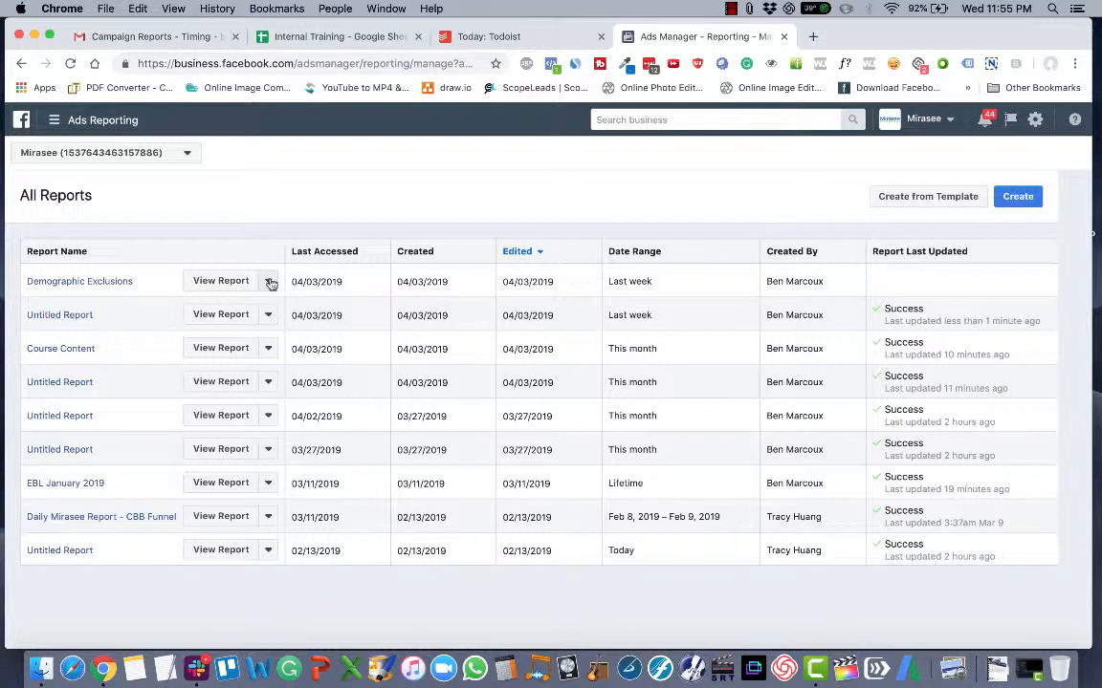
pyautogui.click(57, 251)
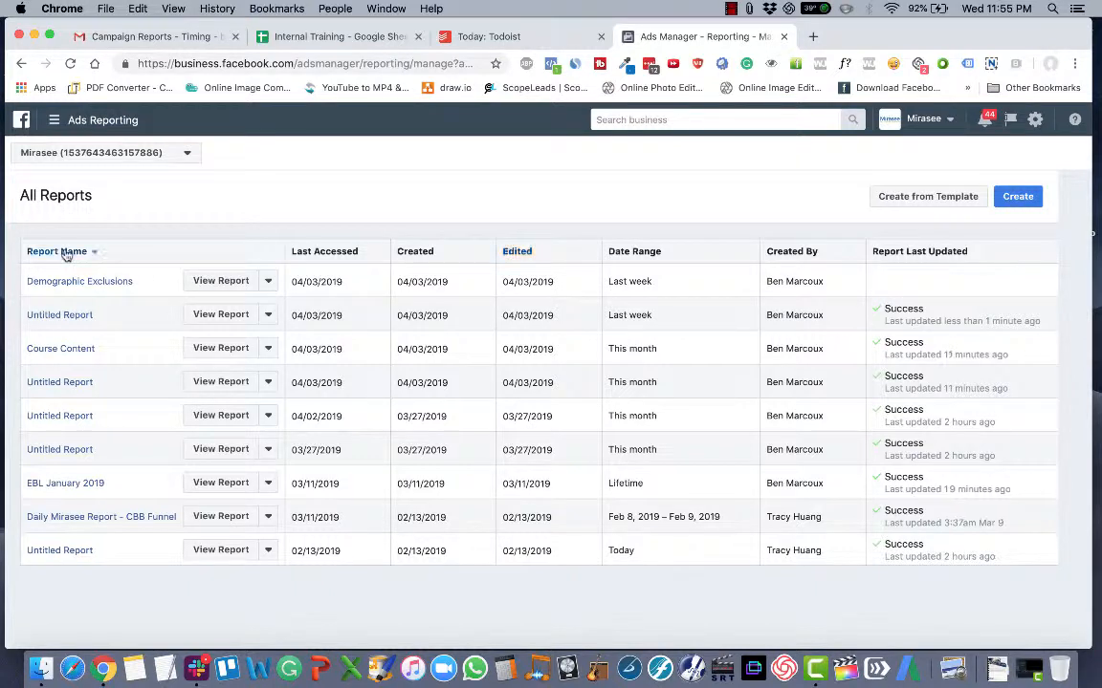
pyautogui.click(93, 251)
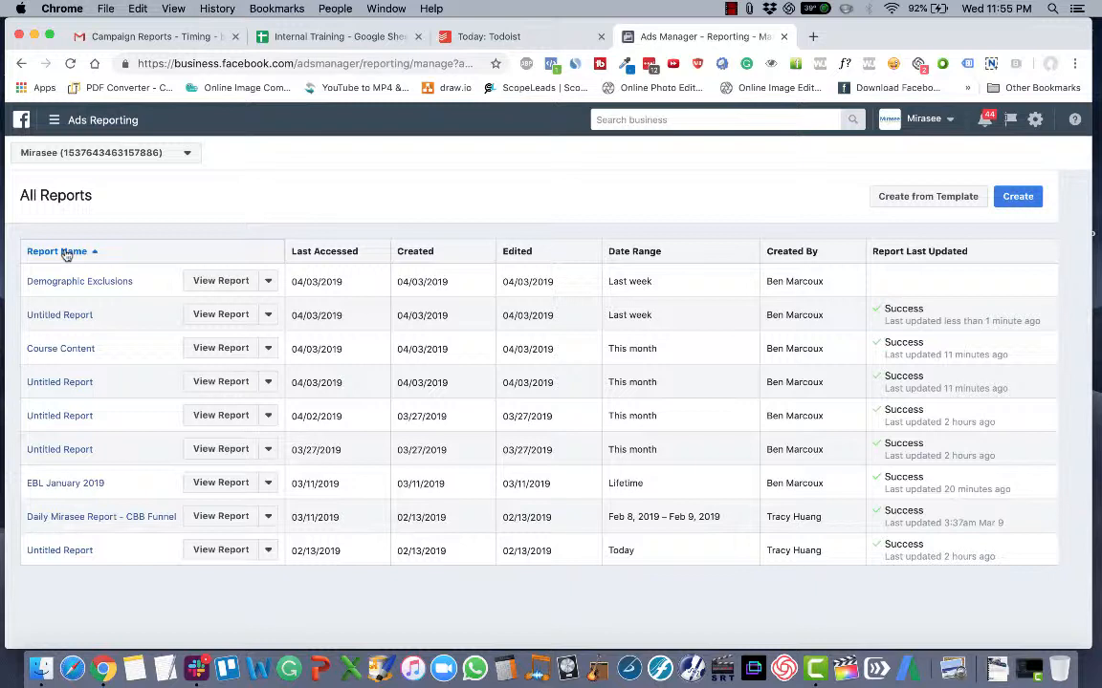
pyautogui.moveTo(129, 254)
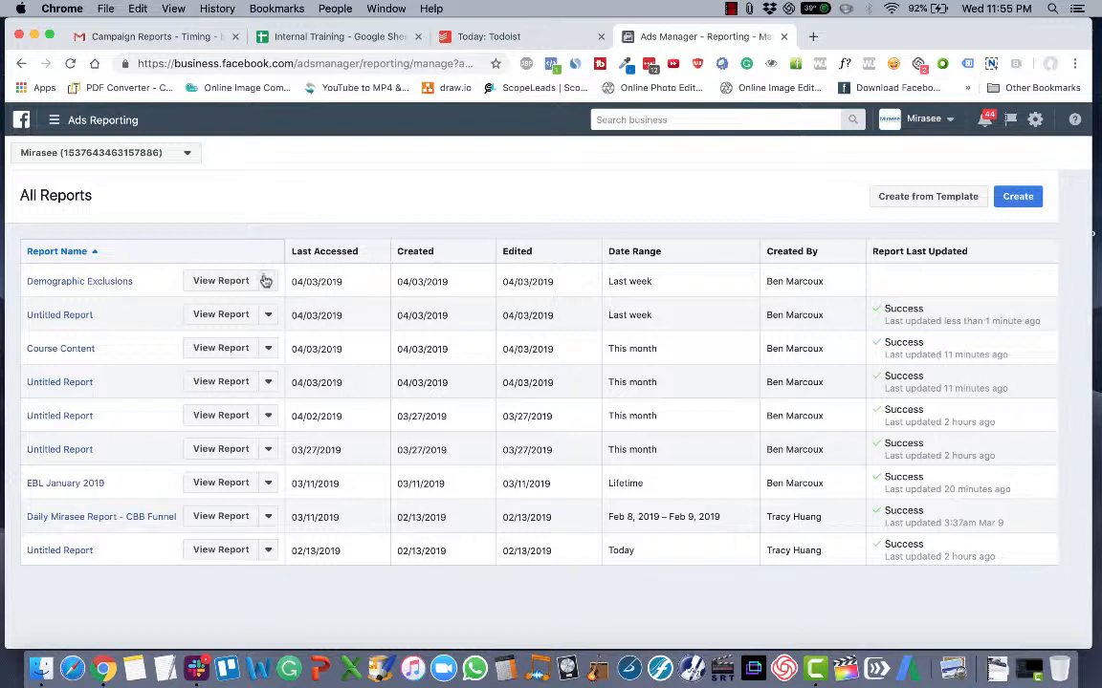
# Step: Reopen the Demographic Exclusions report from the sorted All Reports list
pyautogui.click(267, 281)
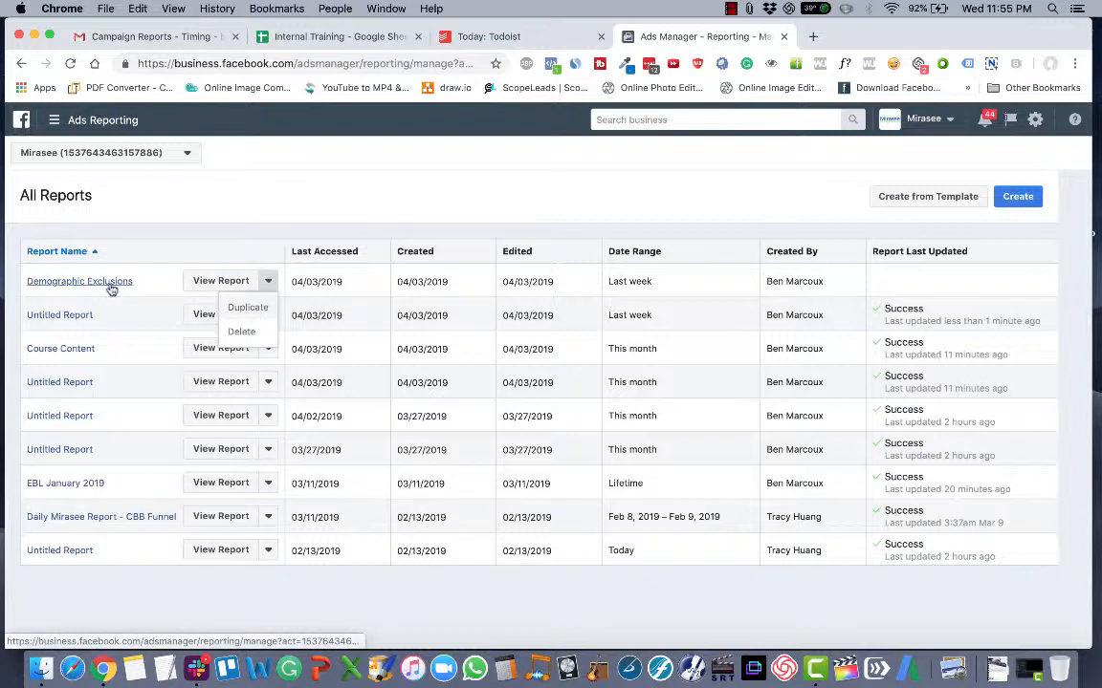
pyautogui.moveTo(563, 358)
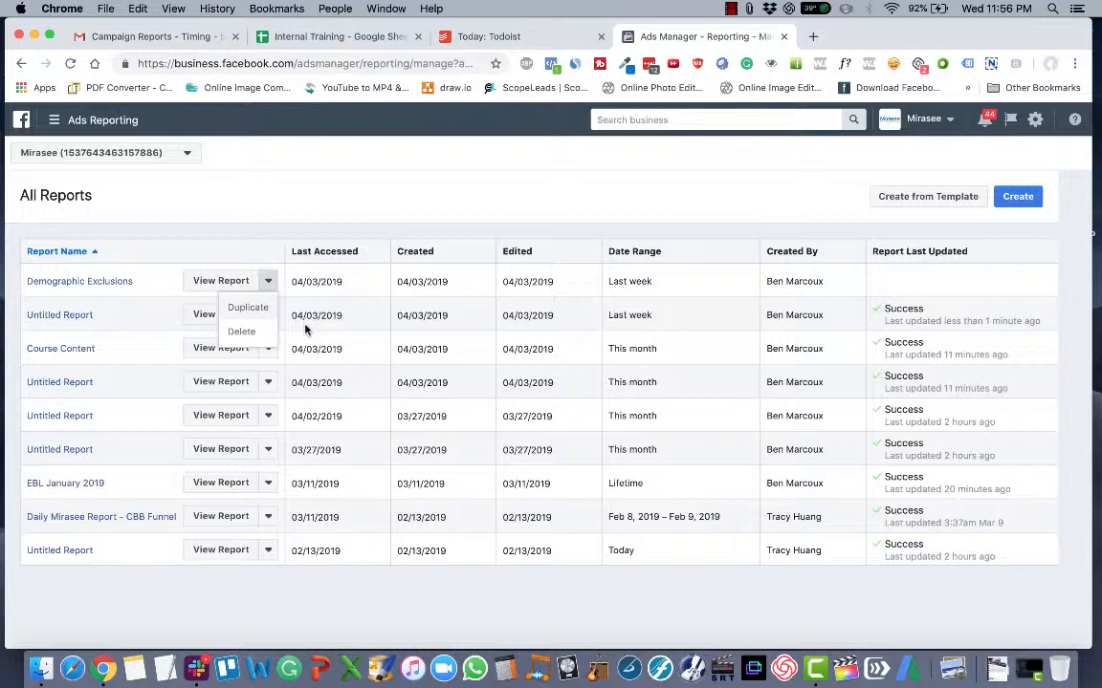
pyautogui.click(79, 281)
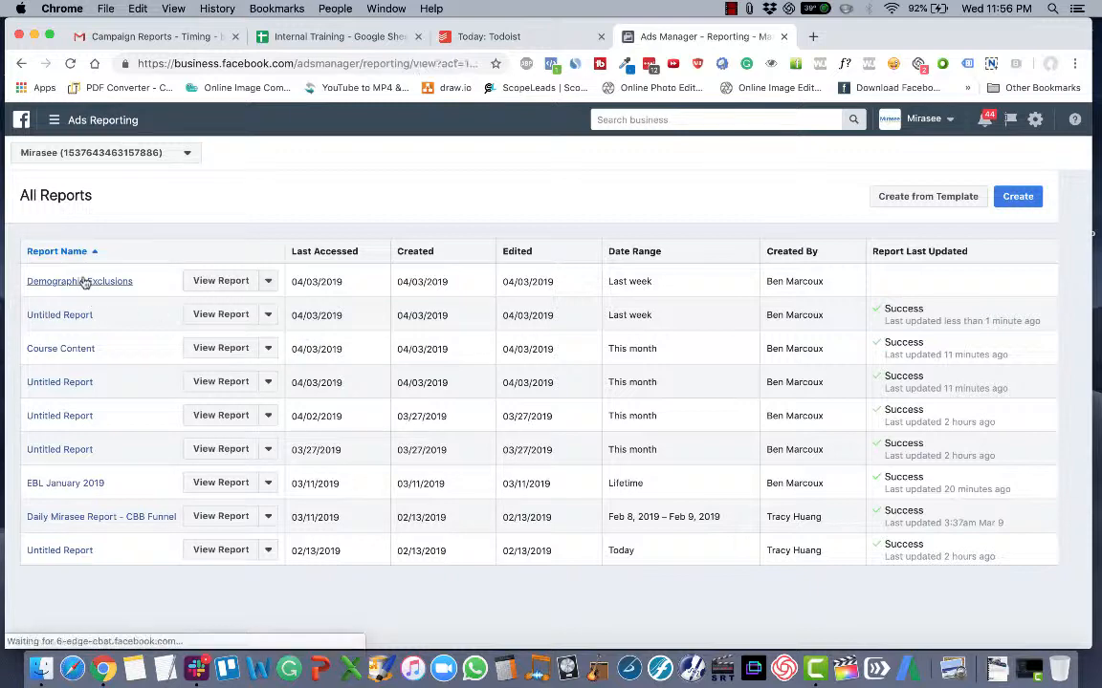
pyautogui.click(79, 281)
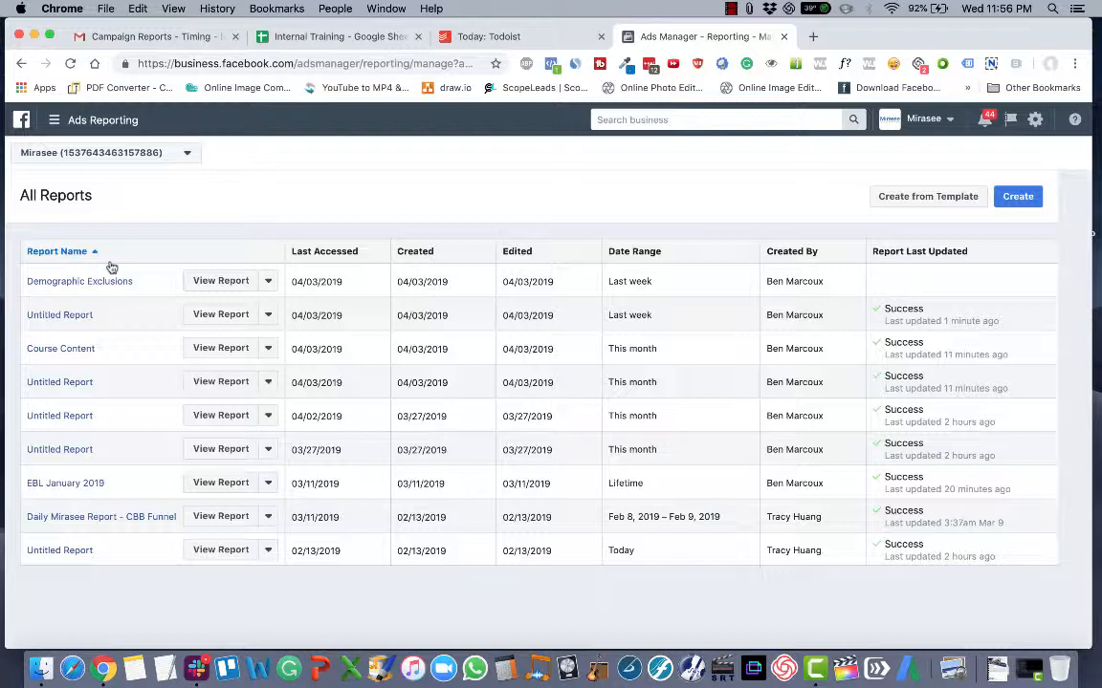
pyautogui.moveTo(112, 250)
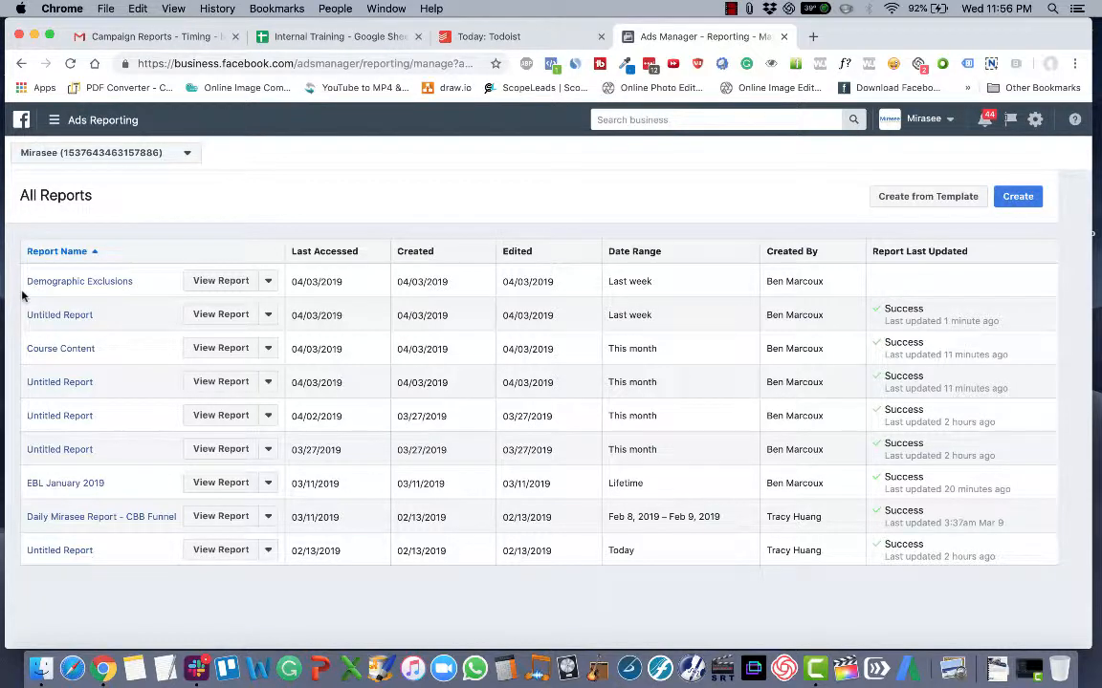
pyautogui.moveTo(79, 281)
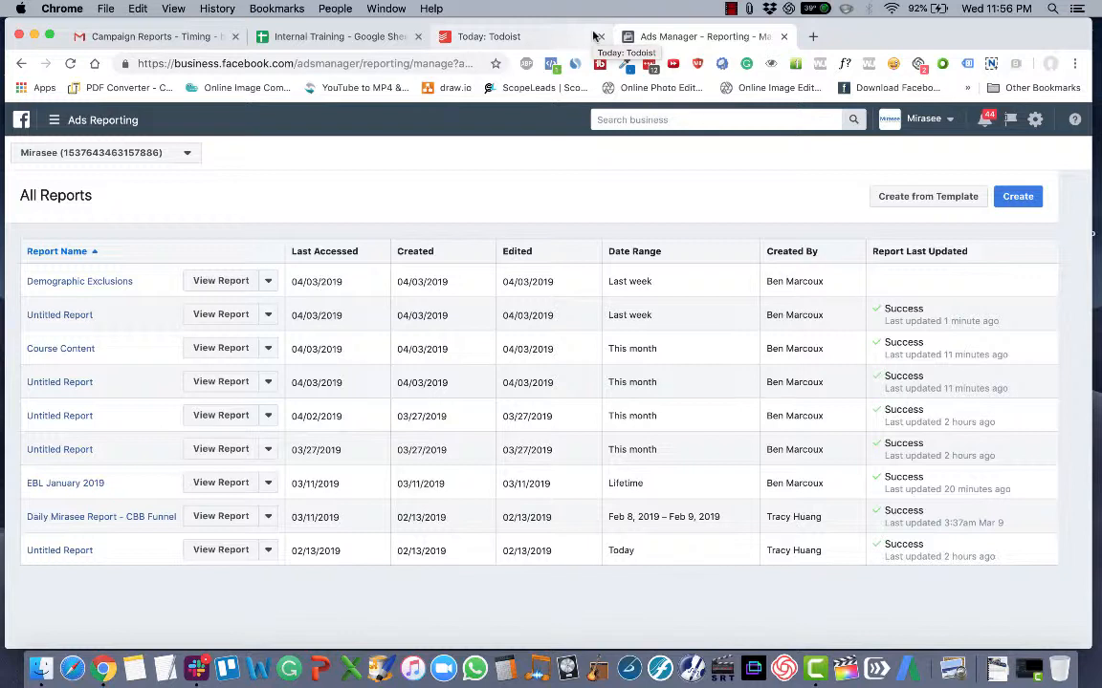
pyautogui.click(79, 281)
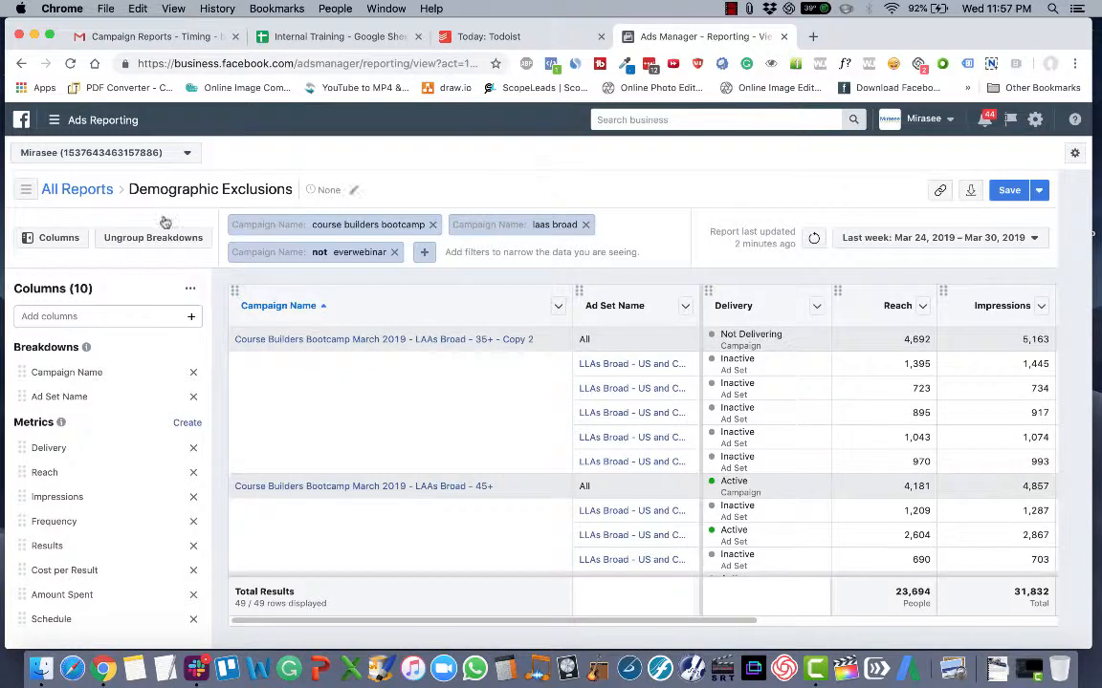
pyautogui.moveTo(411, 291)
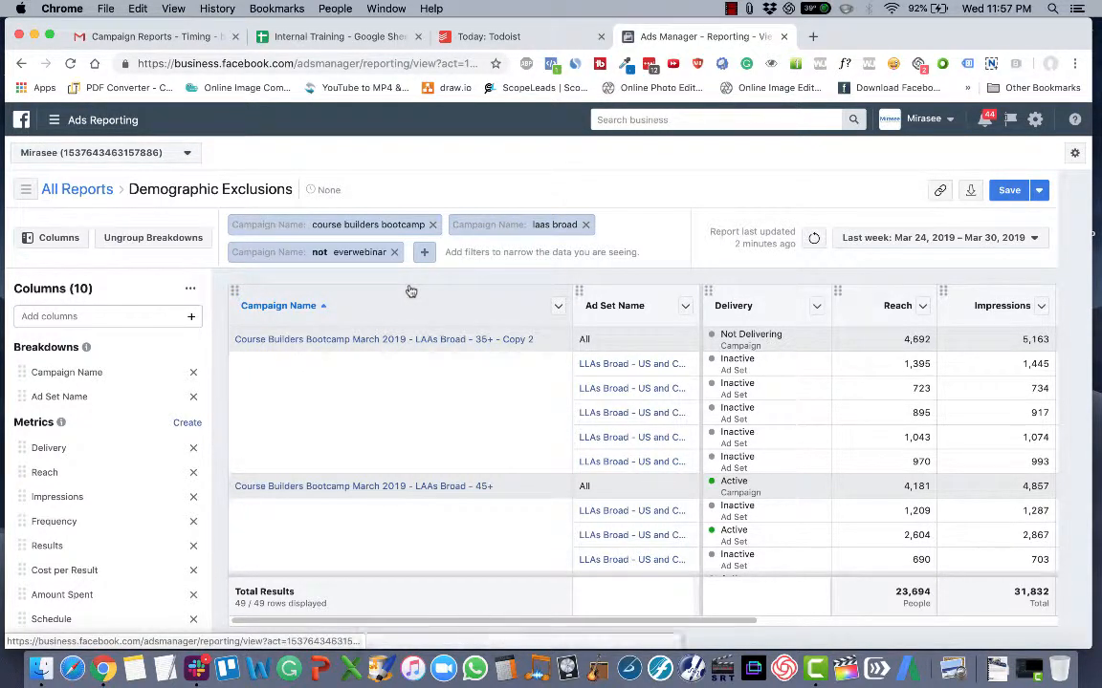